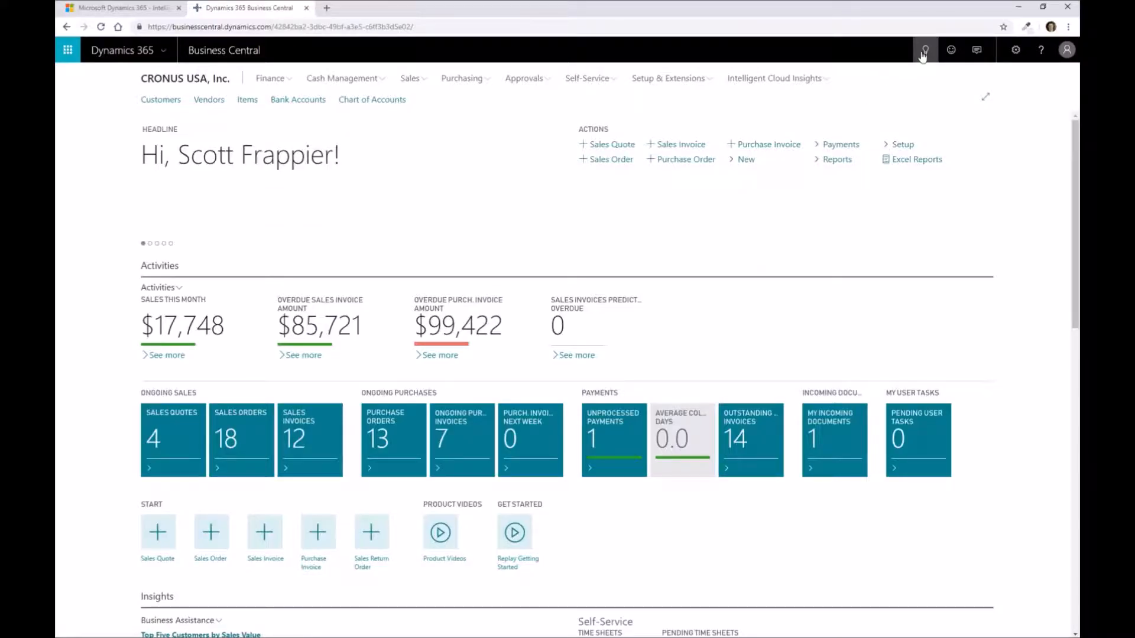
mouse_move(407, 168)
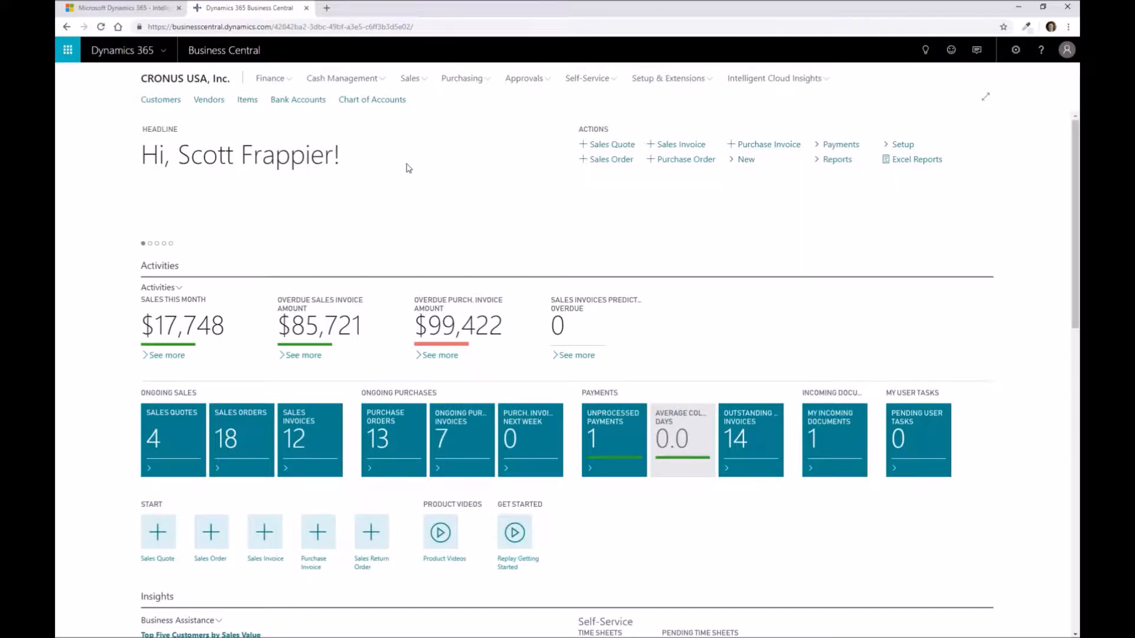
mouse_move(383, 165)
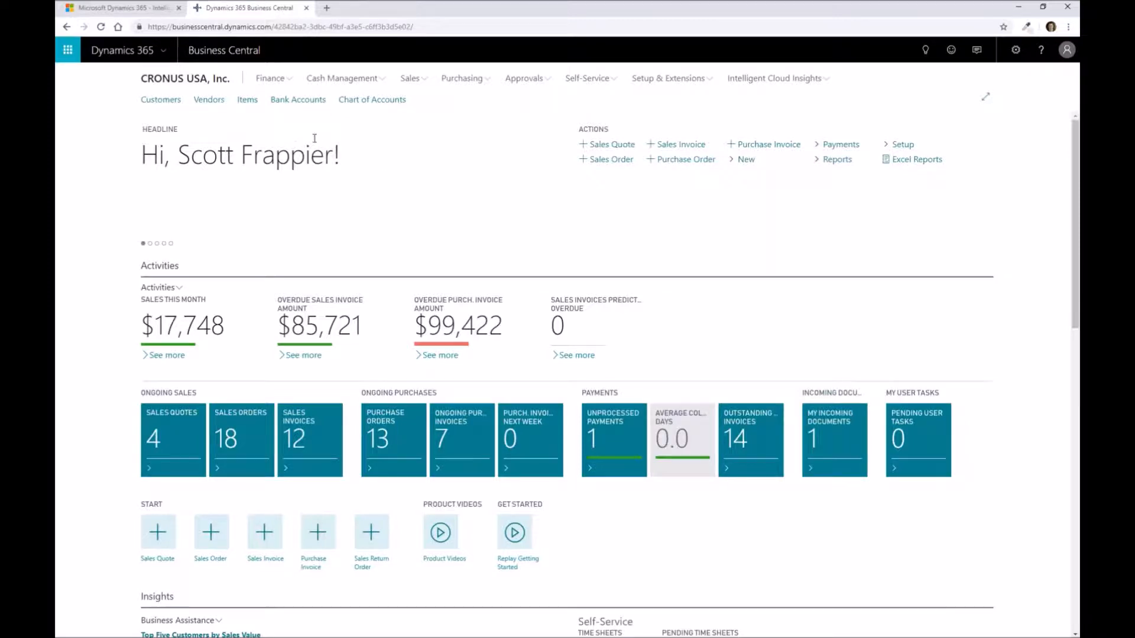
mouse_move(247, 107)
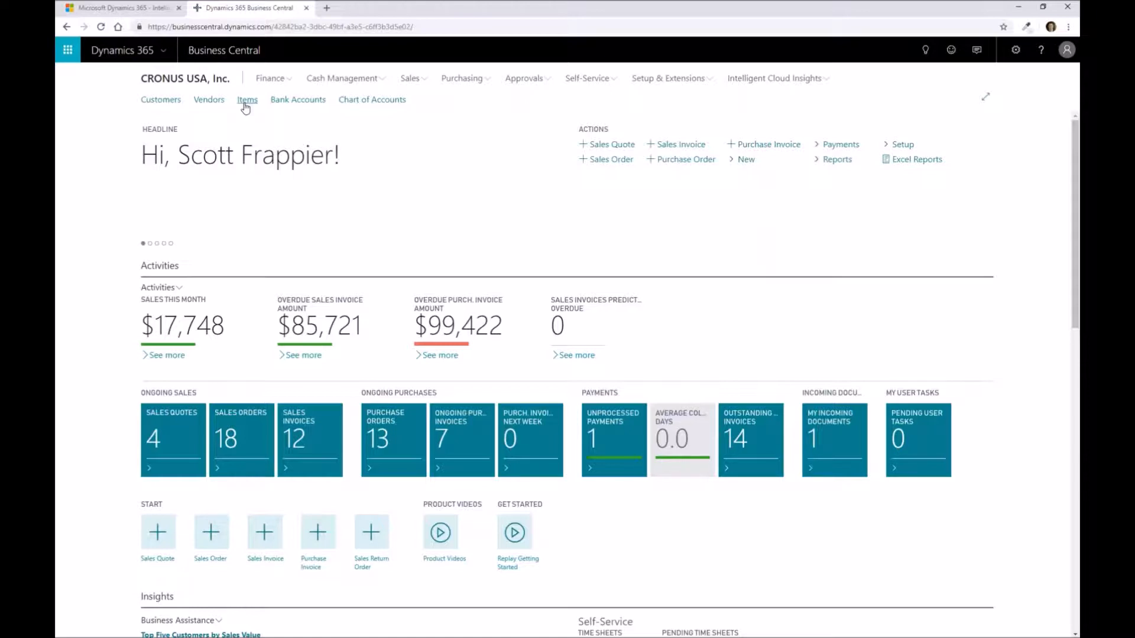
Step: Open the Items list from the Role Center navigation bar
left_click(247, 99)
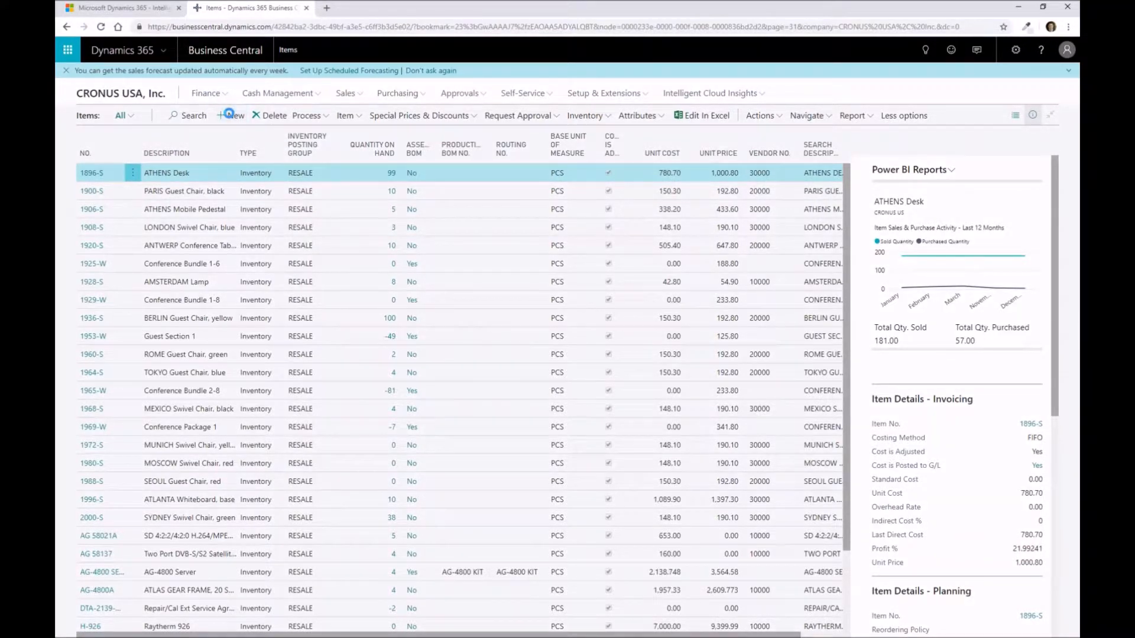
Step: Choose + New on the Items list to bring up the item template picker
left_click(228, 115)
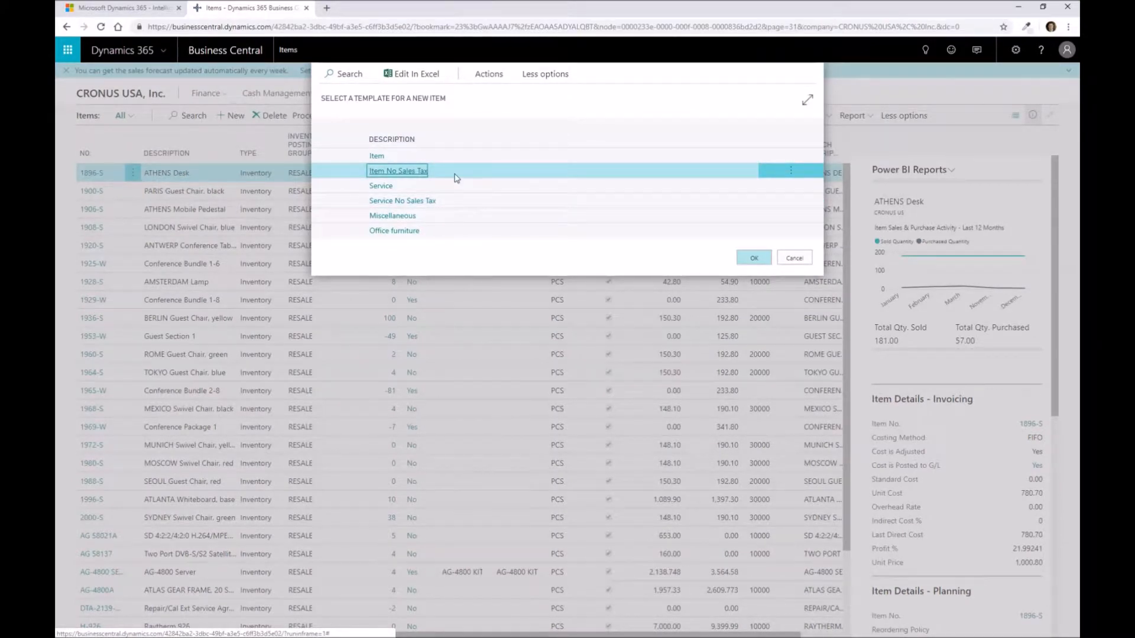
mouse_move(393, 159)
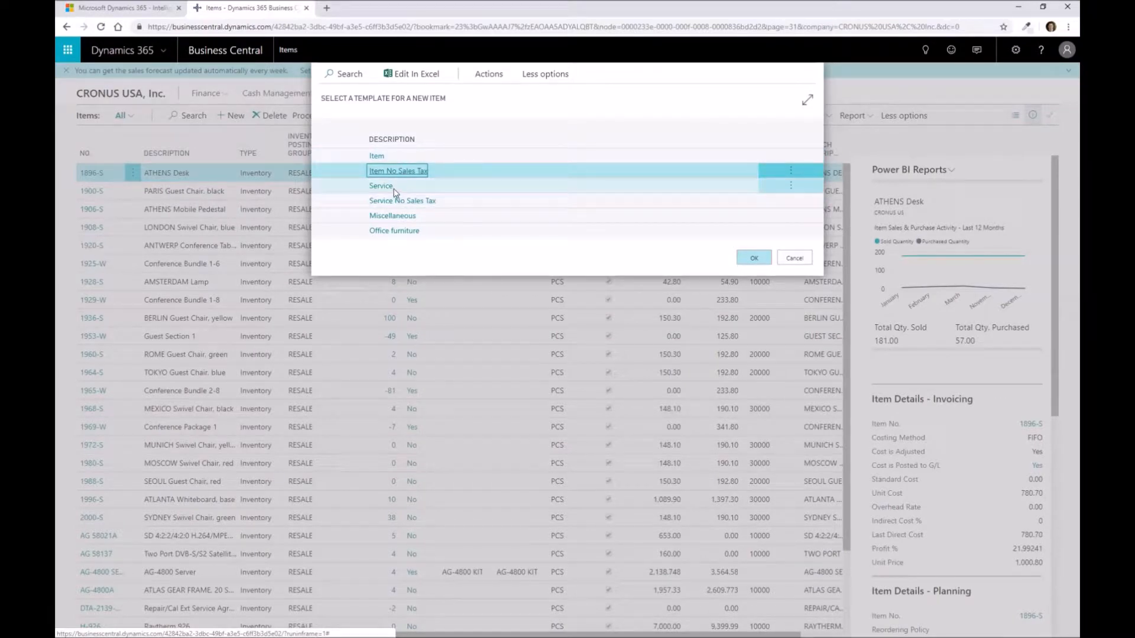
mouse_move(600, 177)
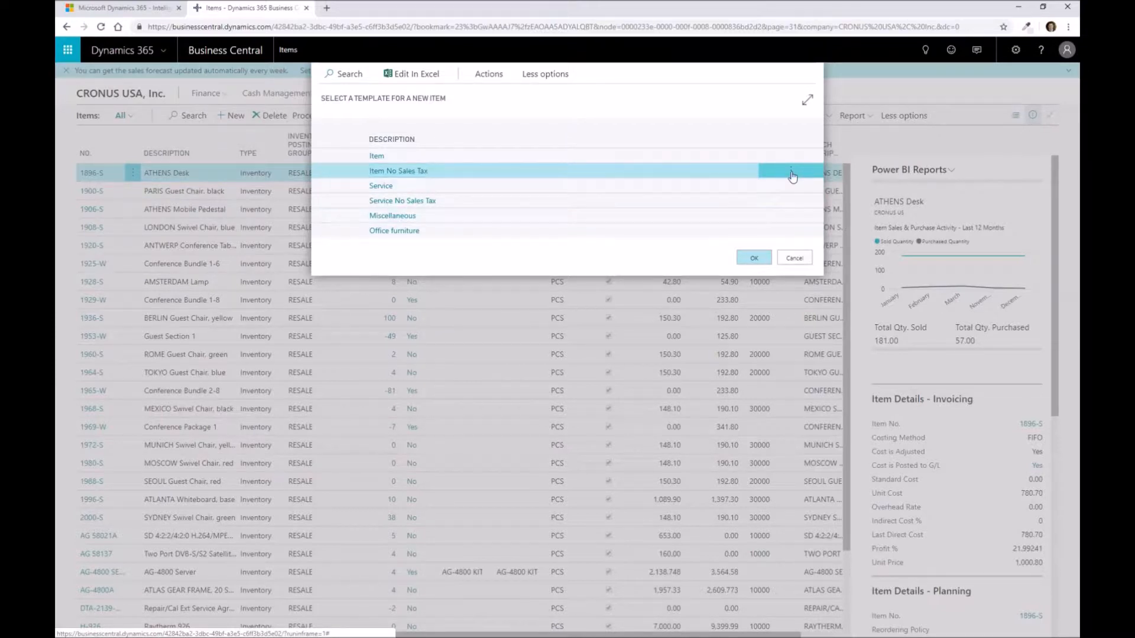
mouse_move(792, 173)
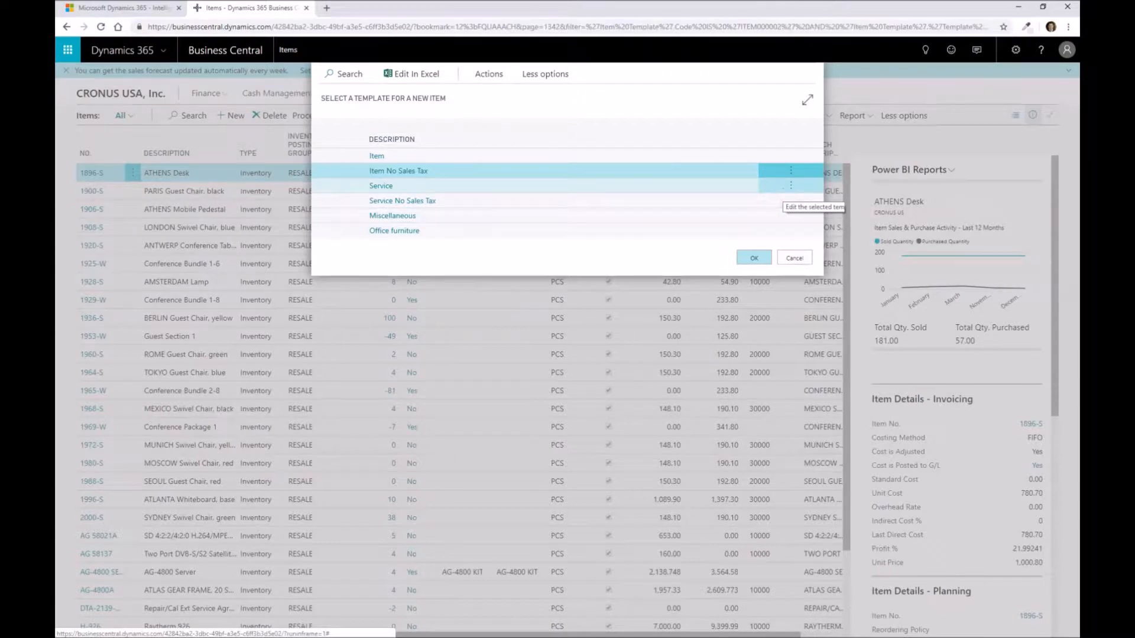
left_click(790, 172)
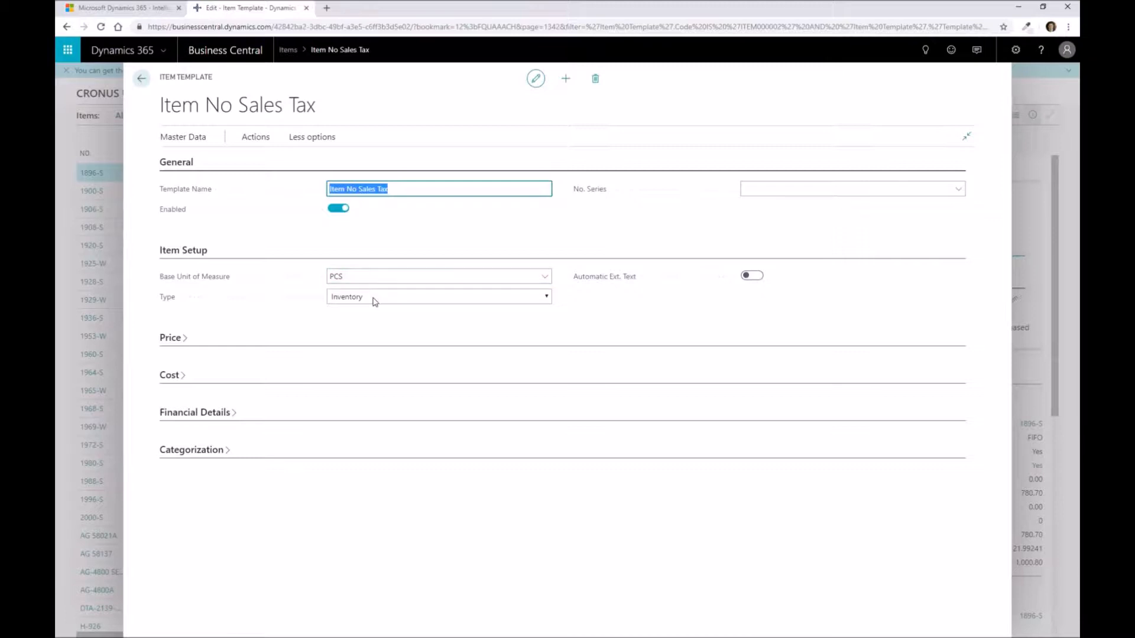
left_click(170, 337)
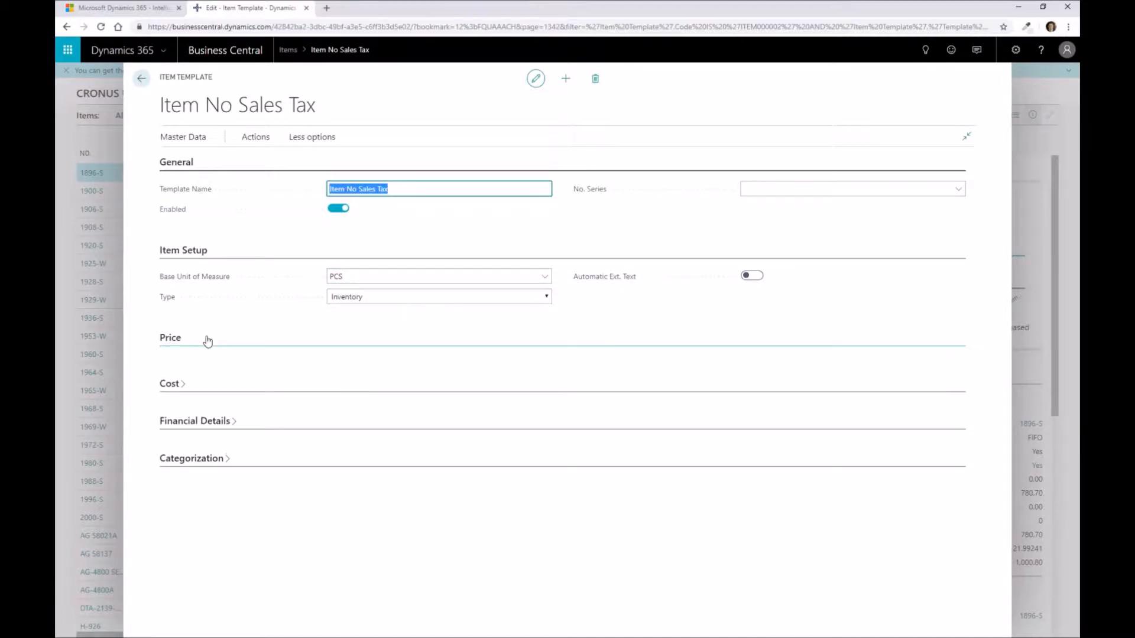
left_click(170, 338)
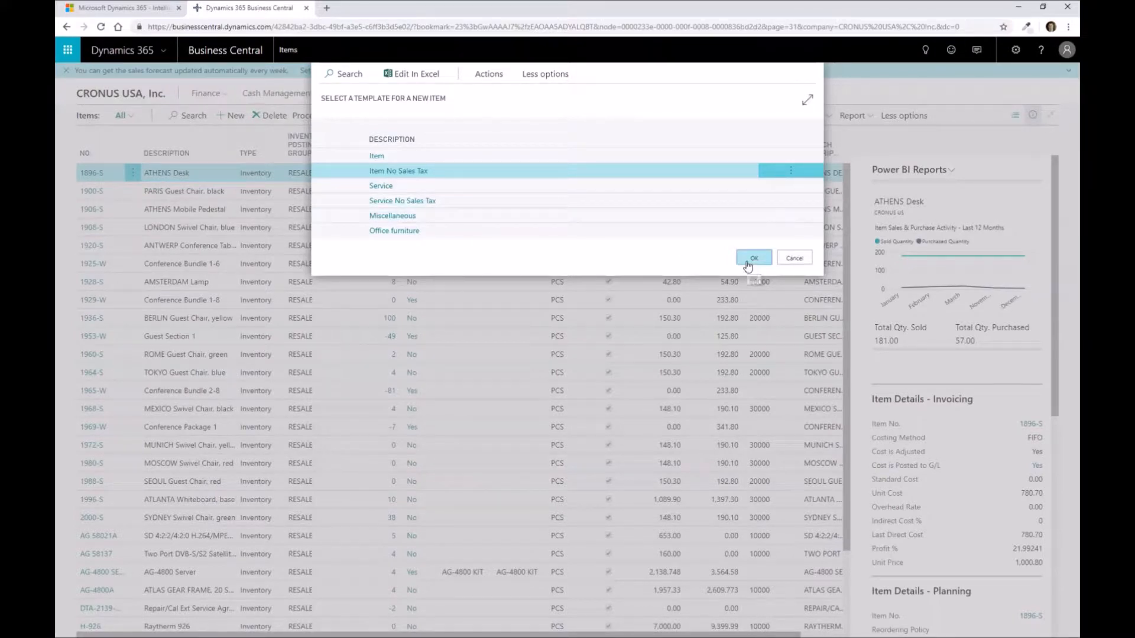
Step: Confirm the Item No Sales Tax template, creating item card 1016 with PCS units
left_click(754, 257)
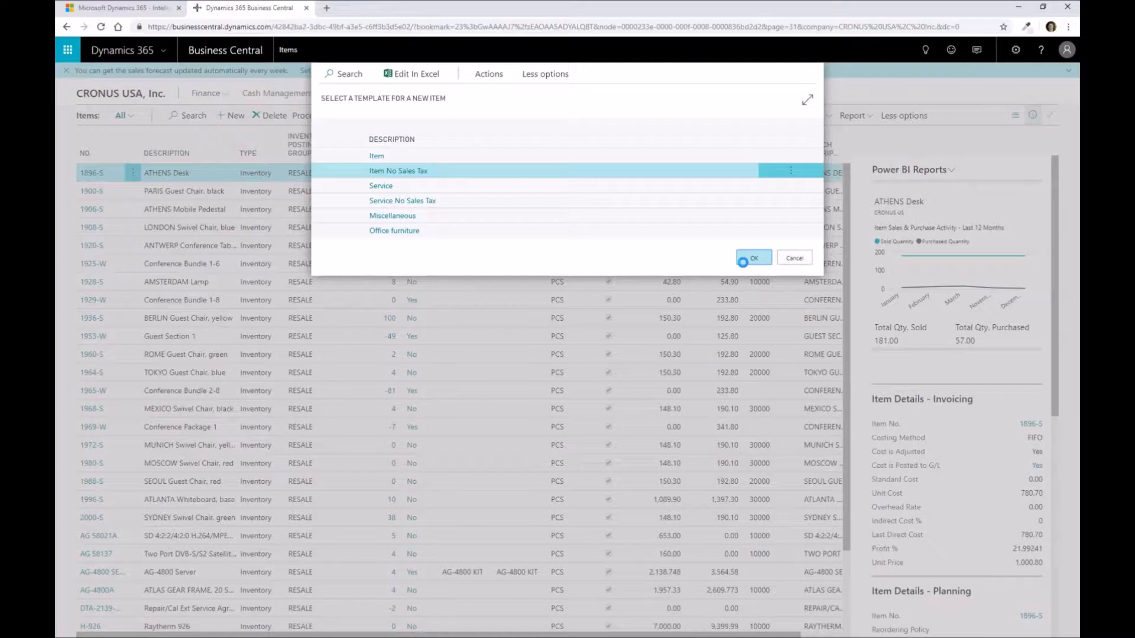
left_click(754, 258)
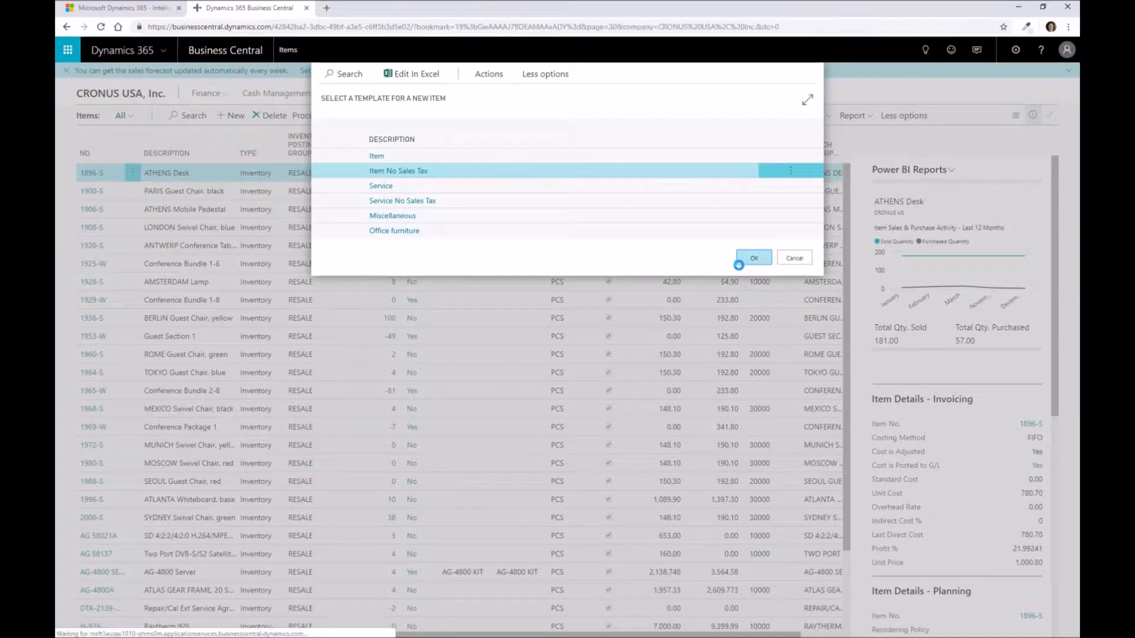
left_click(754, 257)
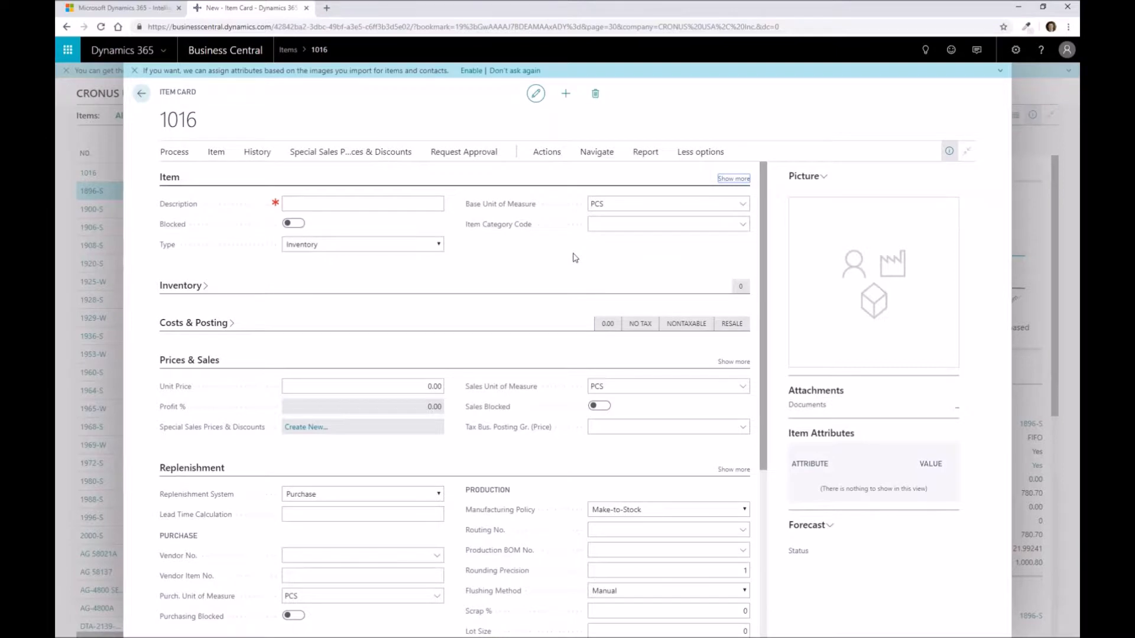
mouse_move(704, 183)
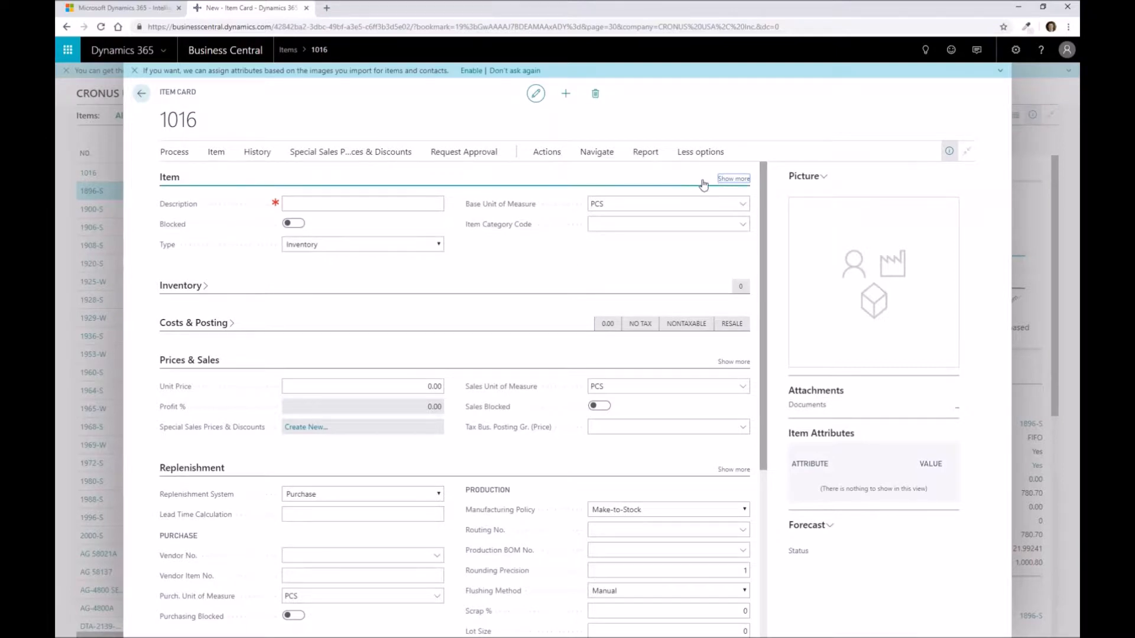
Step: Show all general fields and enter the description Raw Material Component 1
left_click(734, 179)
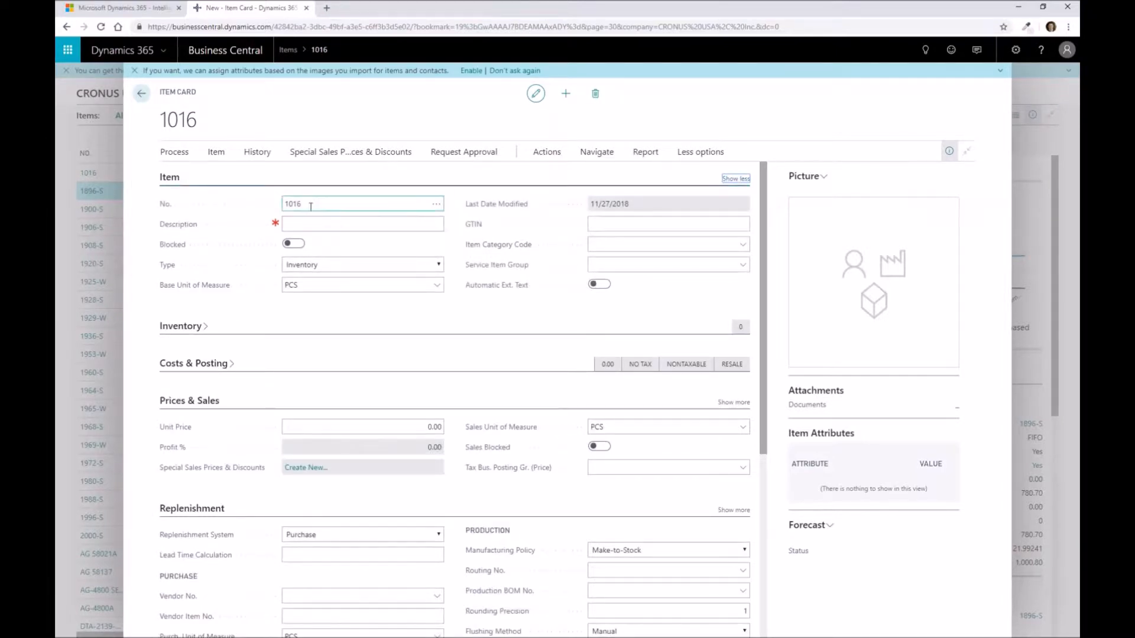
mouse_move(339, 197)
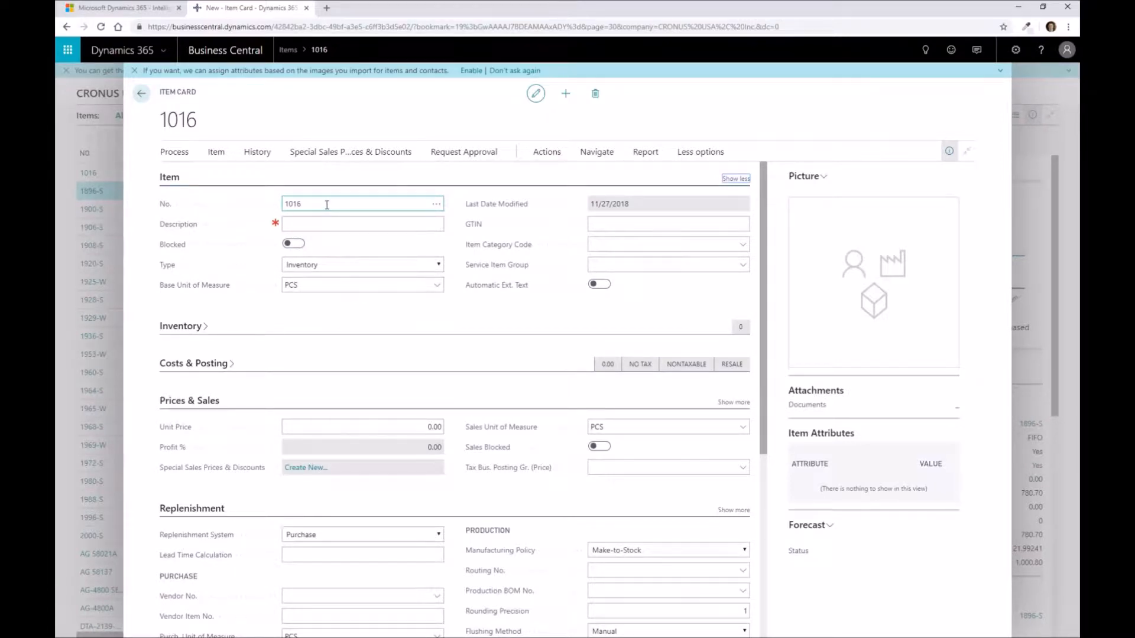
left_click(362, 223)
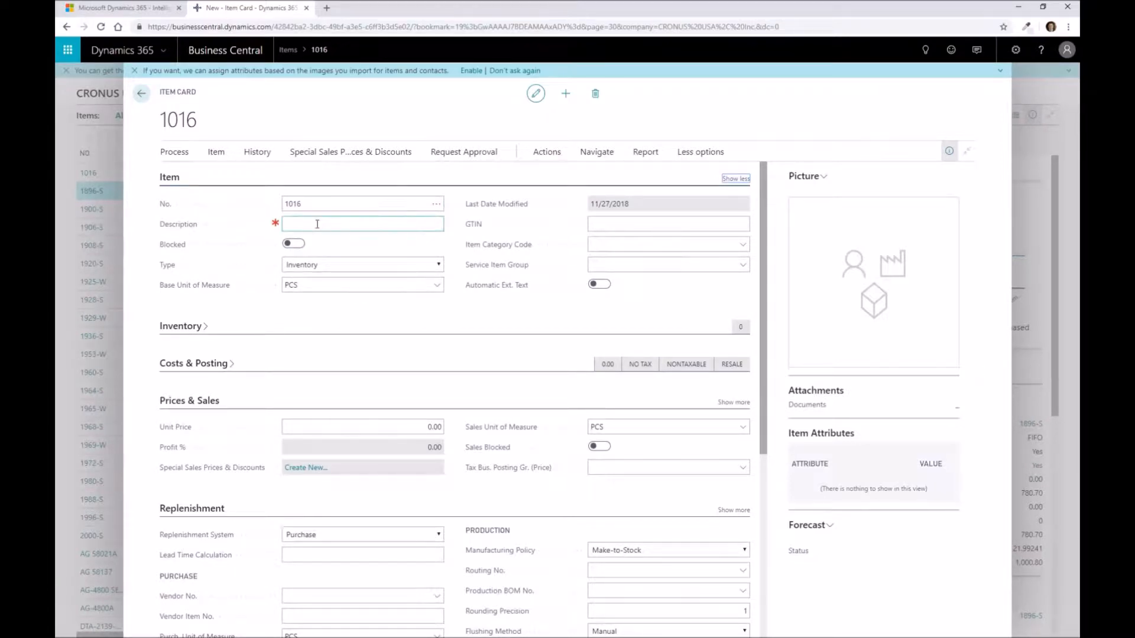
left_click(362, 223)
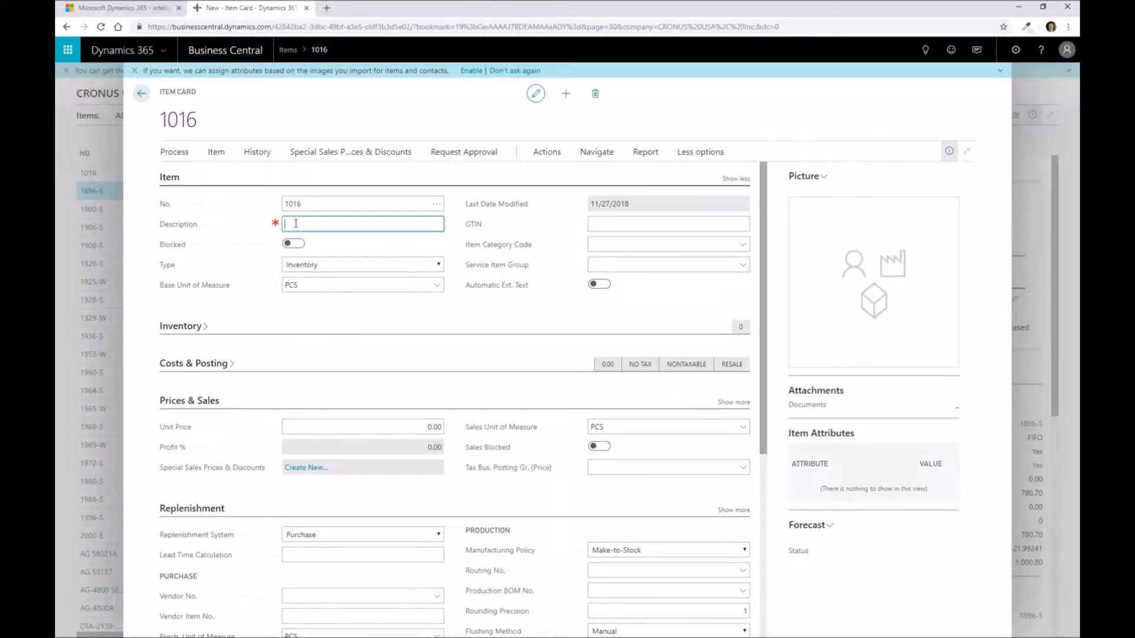
type("Roa")
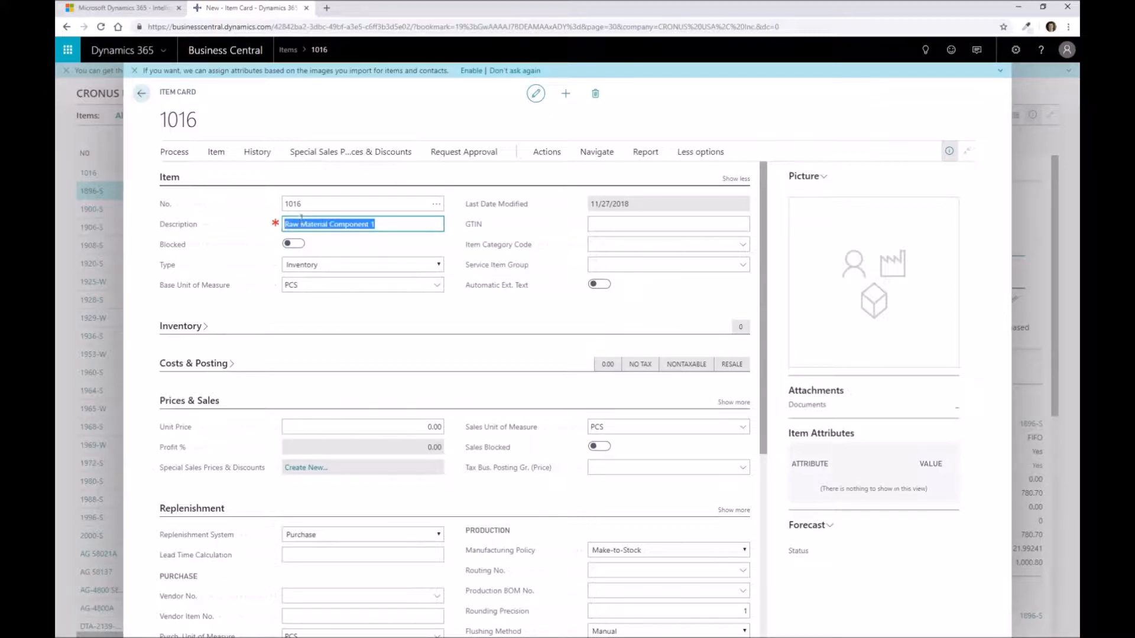
Step: Keep the item type as Inventory and set the item category to MISC
left_click(438, 264)
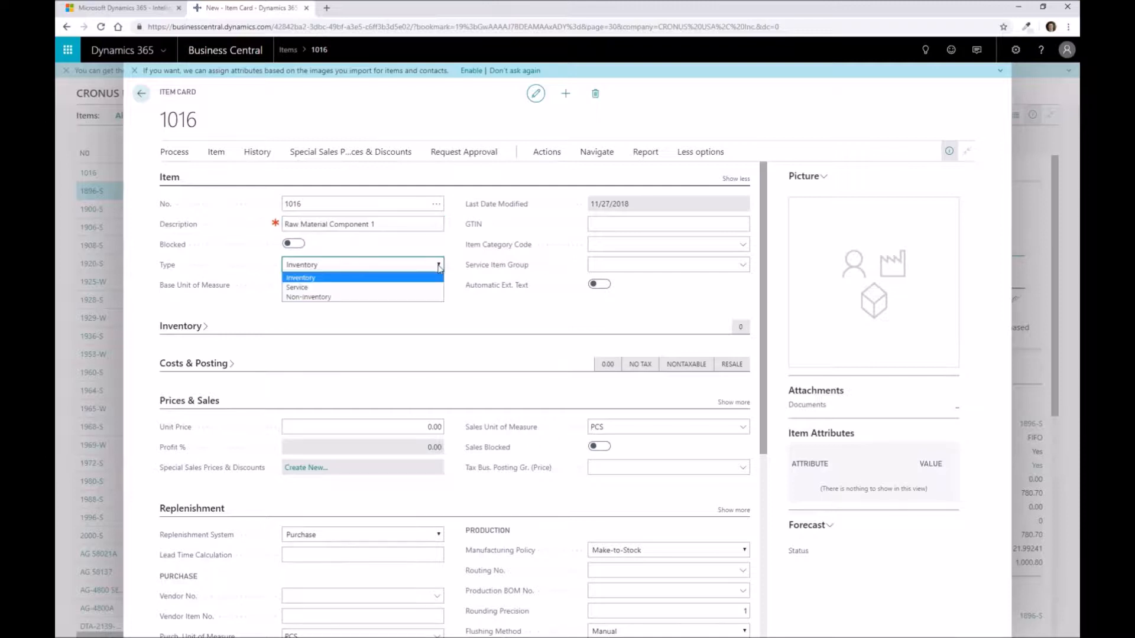
left_click(301, 278)
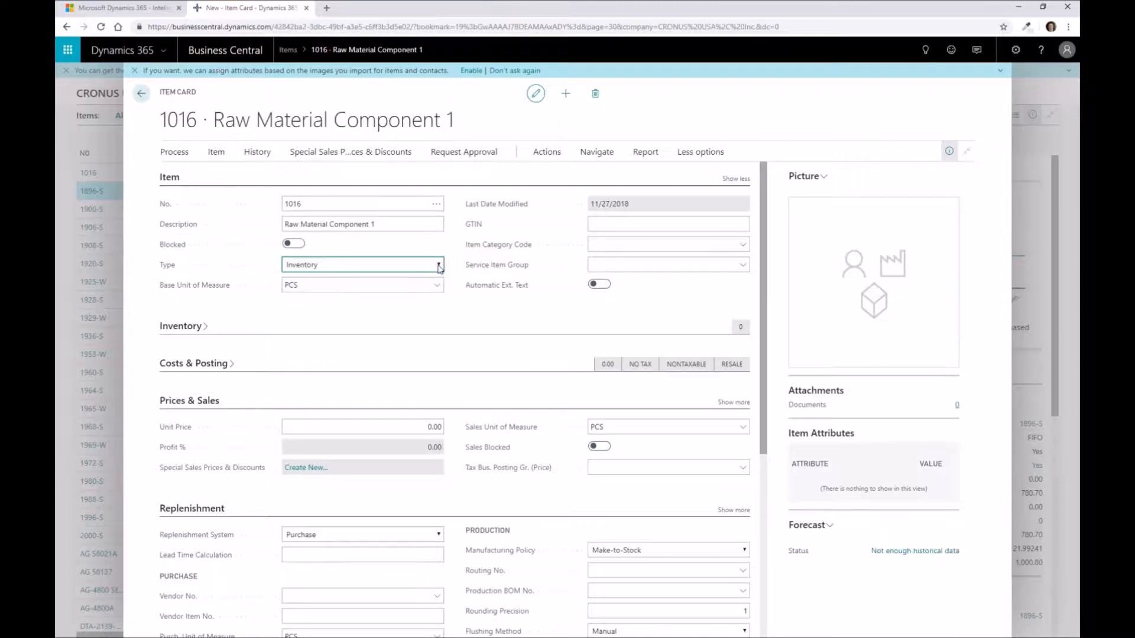
mouse_move(169, 296)
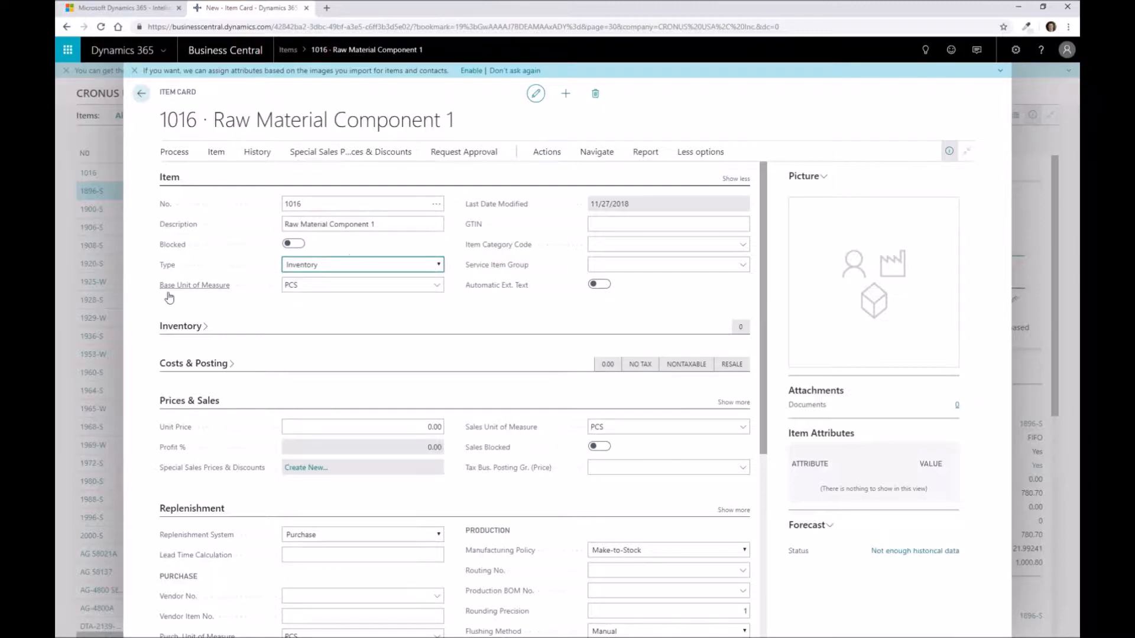
left_click(362, 285)
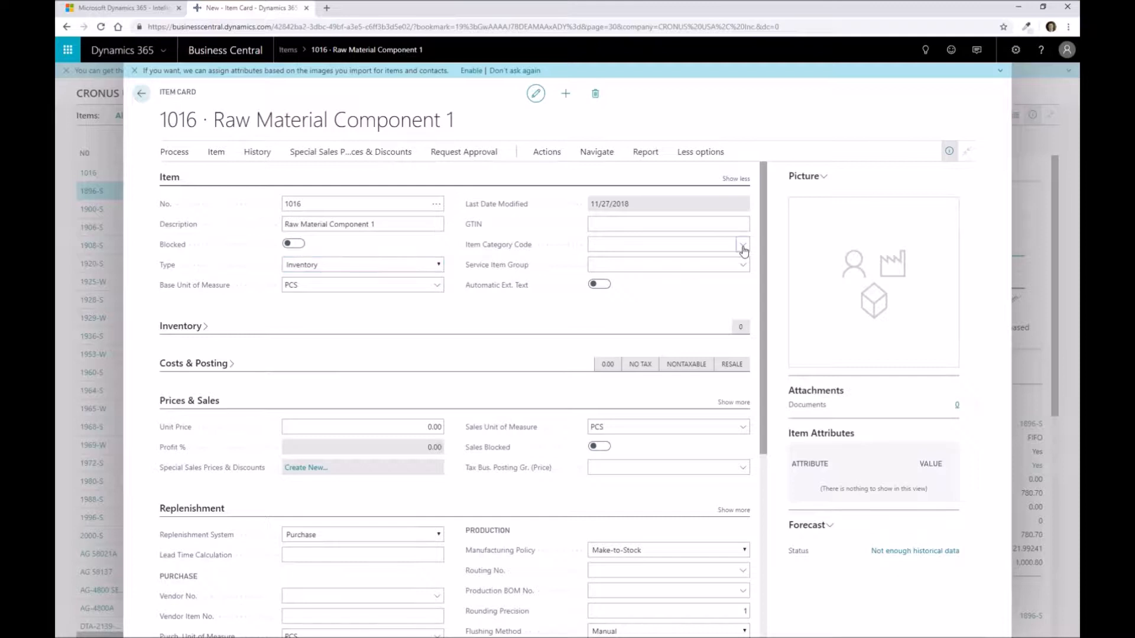
left_click(743, 245)
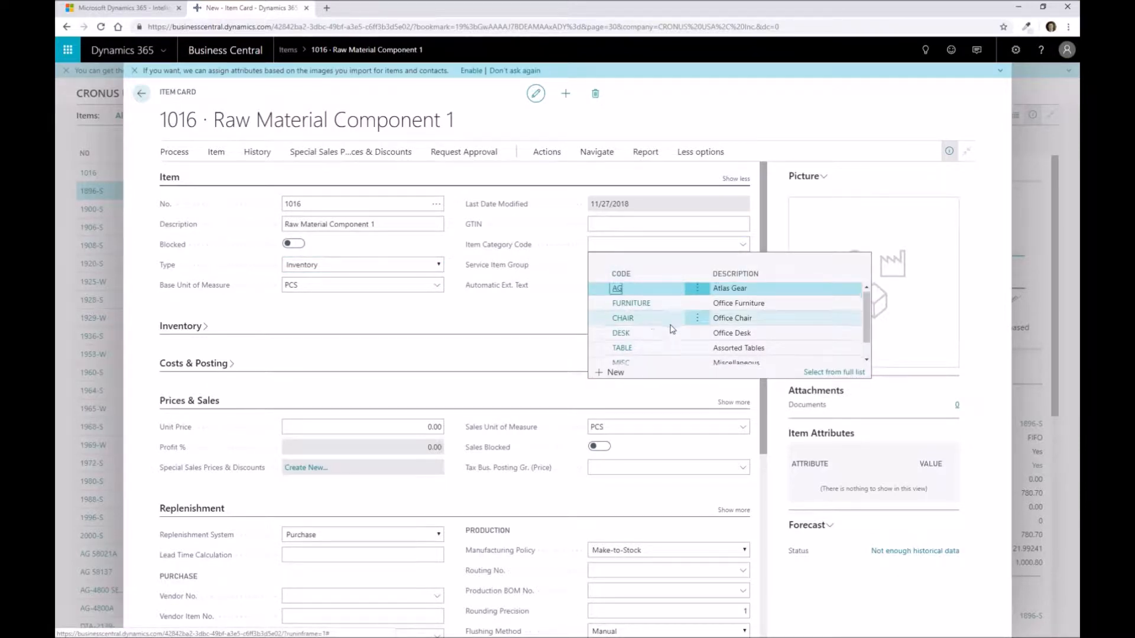
scroll("down", 3)
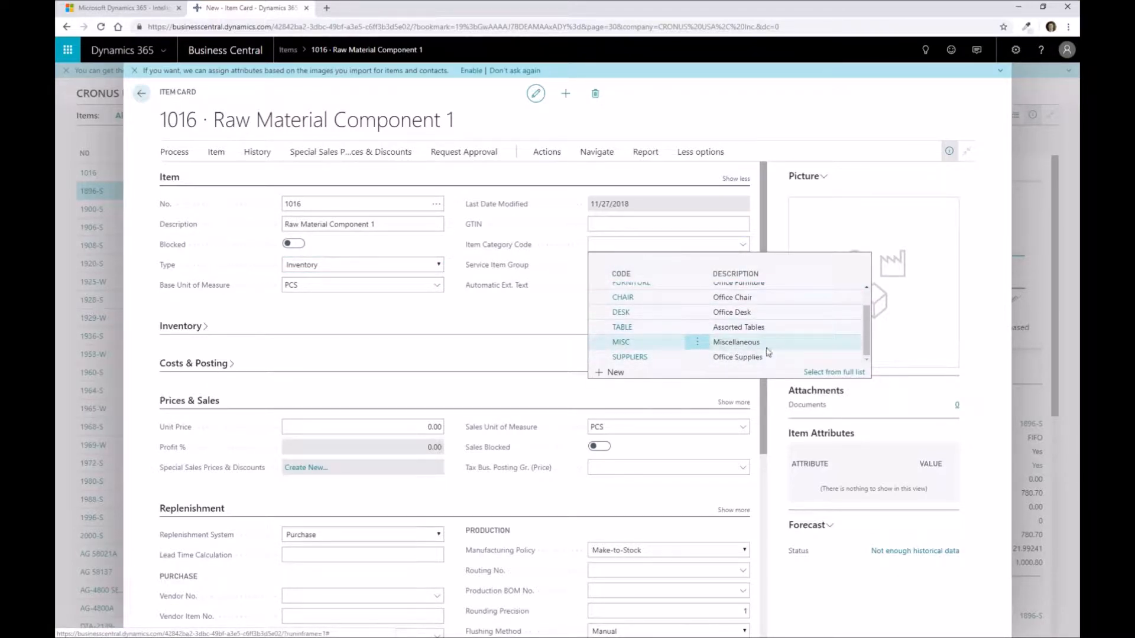
left_click(620, 342)
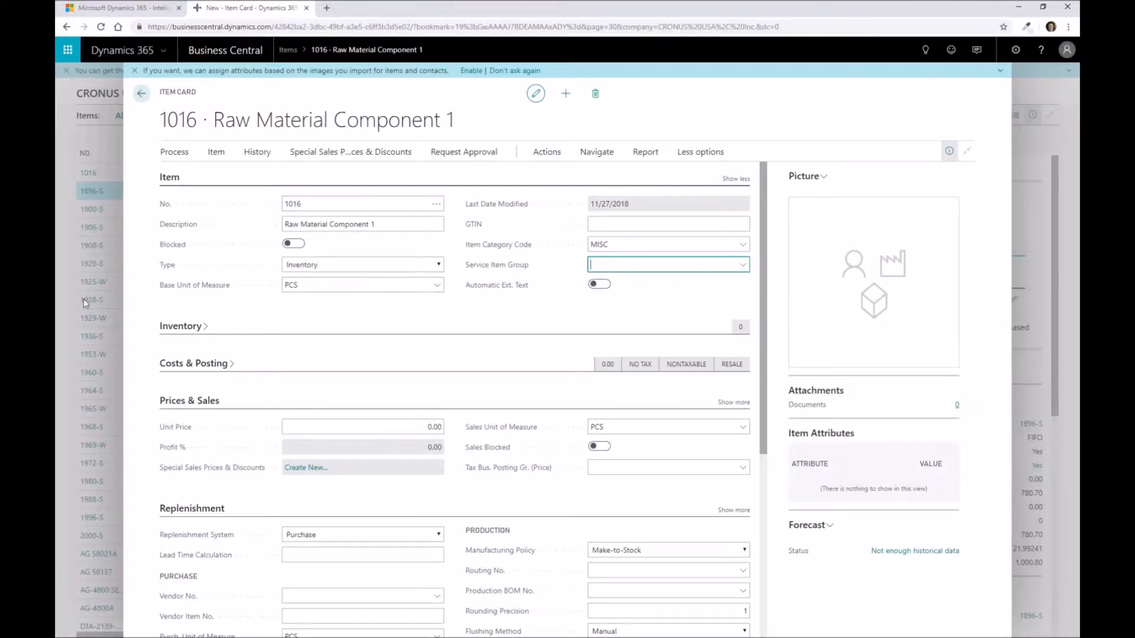
Step: Expand the Costs & Posting FastTab, showing FIFO costing and NO TAX posting
left_click(181, 327)
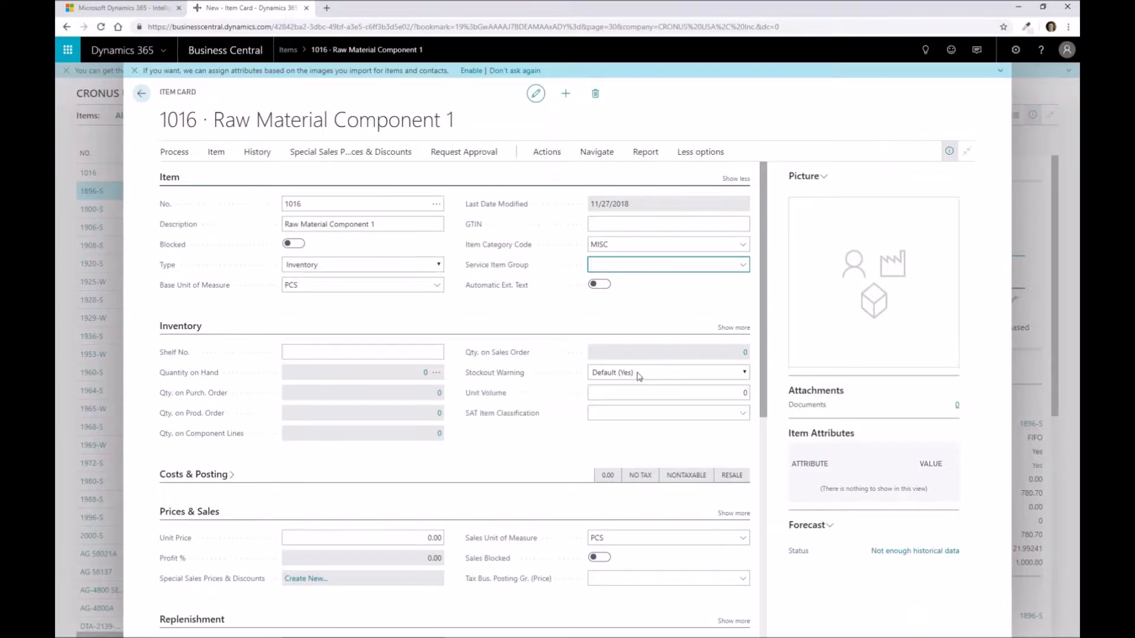
mouse_move(641, 376)
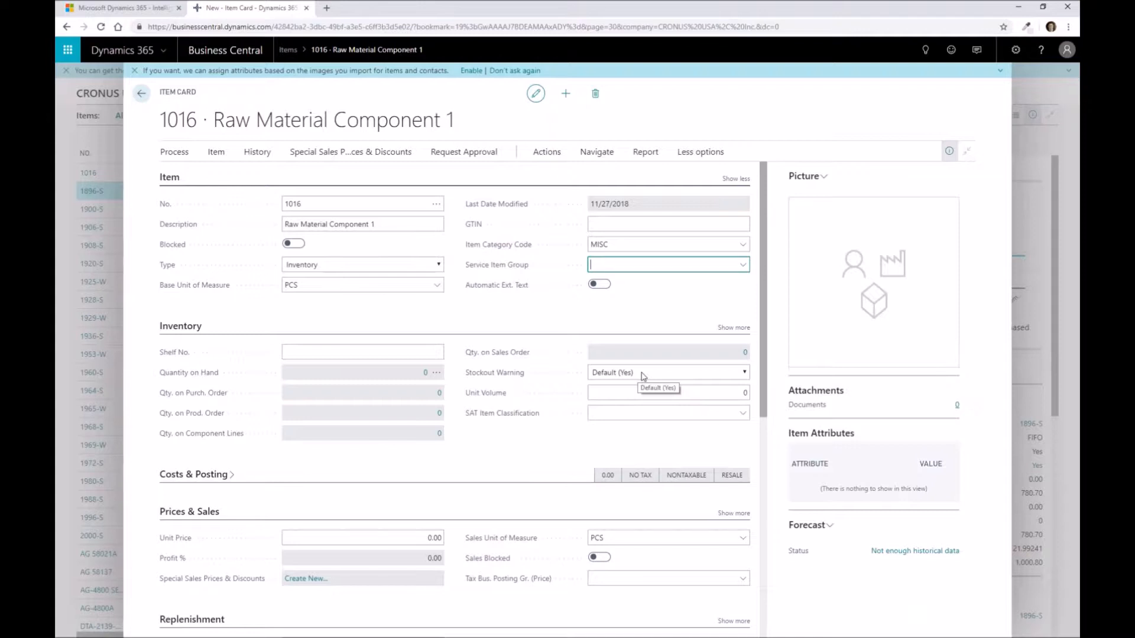
mouse_move(446, 410)
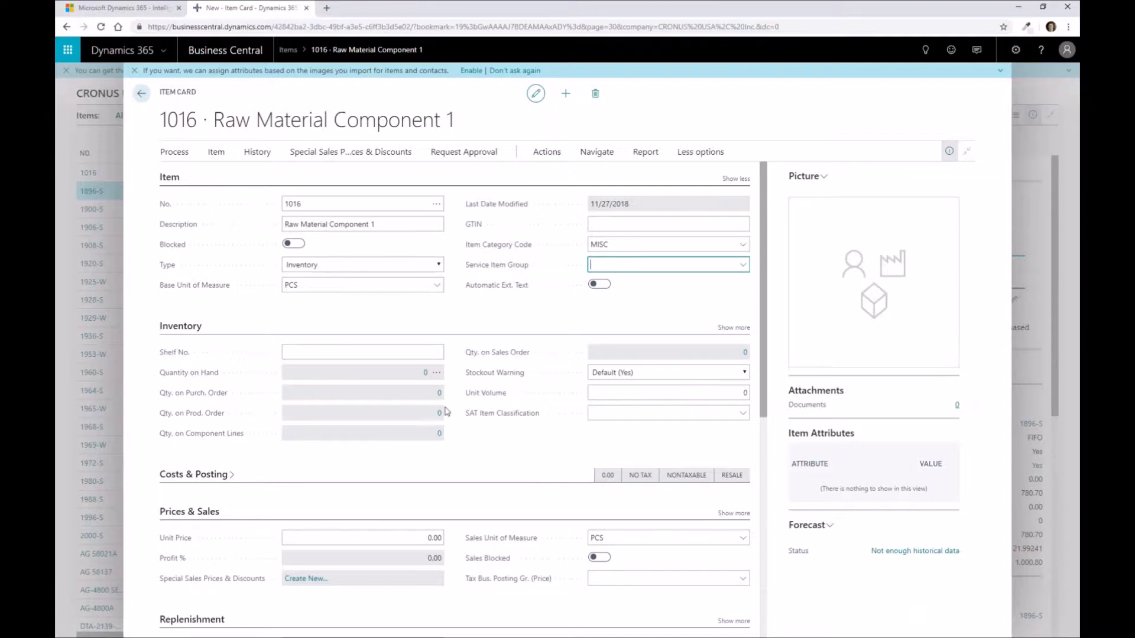
scroll("down", 3)
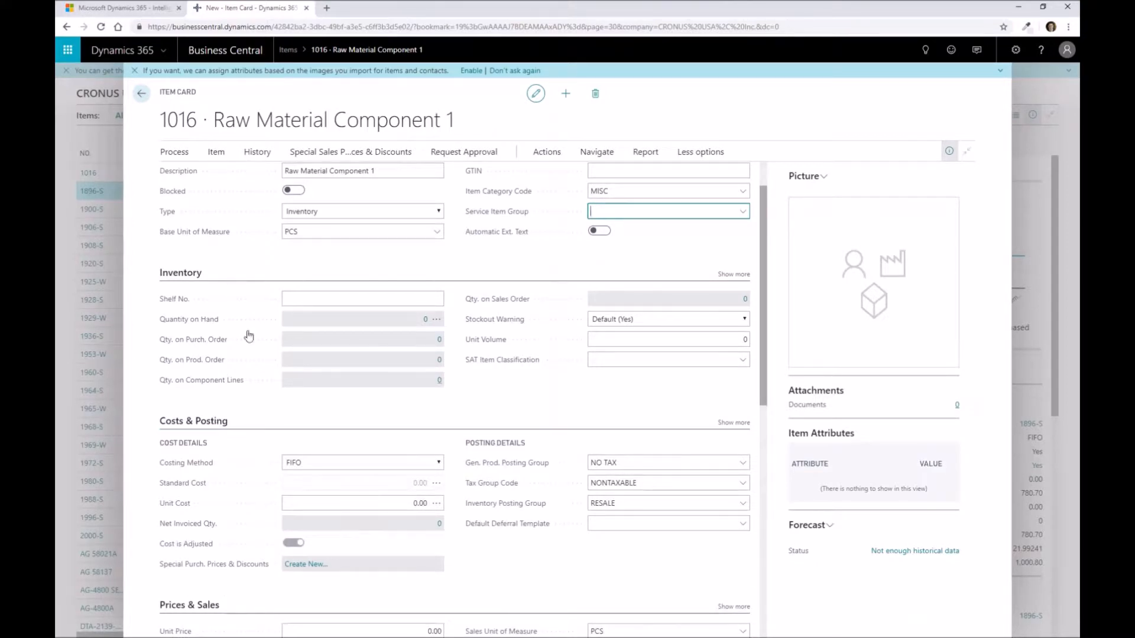
Step: Keep FIFO as the costing method and enter a unit cost of 10.25
scroll("down", 3)
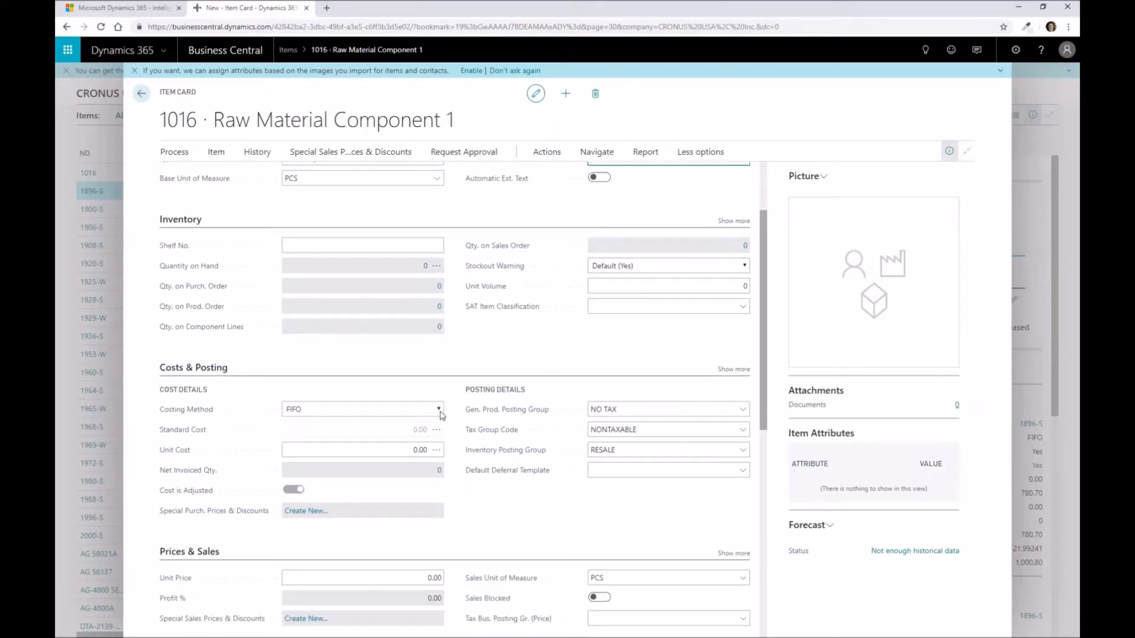
left_click(438, 409)
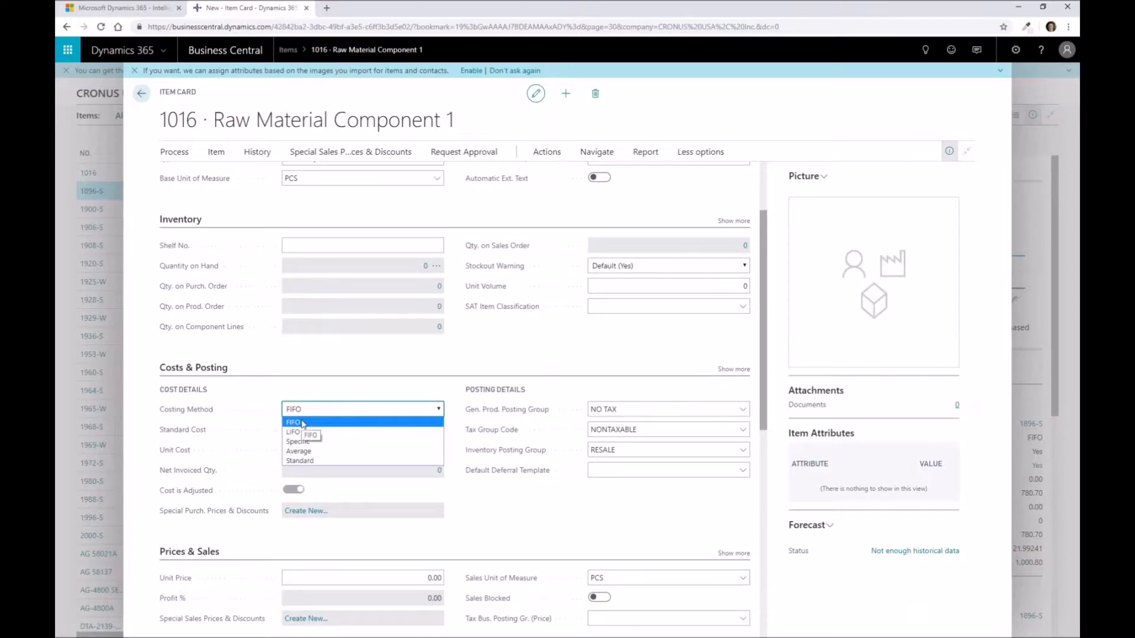
mouse_move(313, 460)
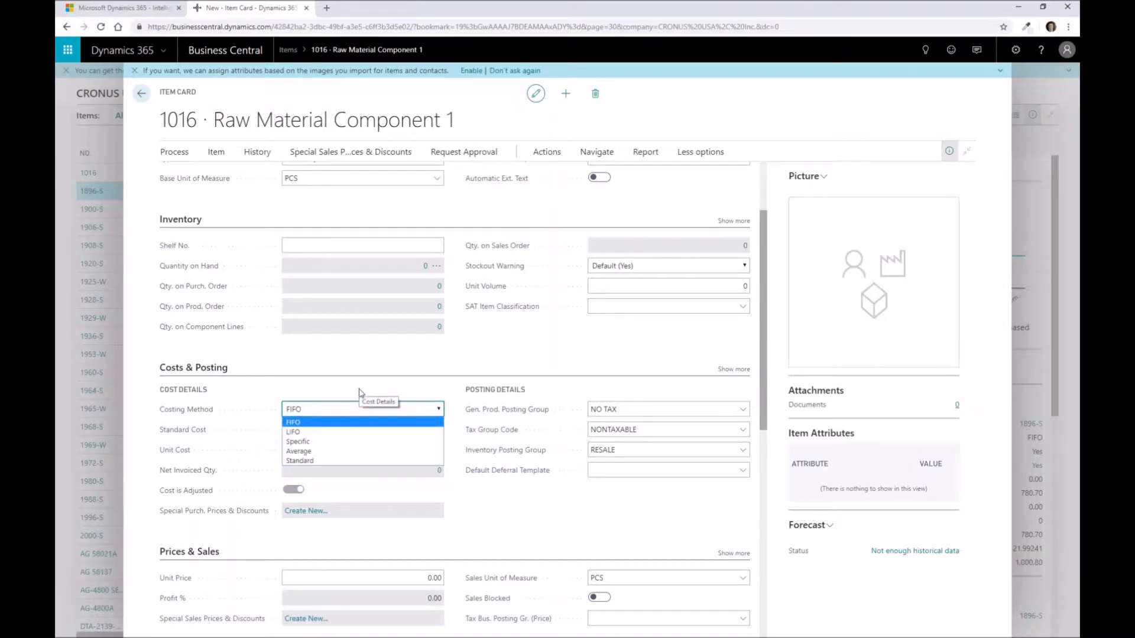
left_click(293, 421)
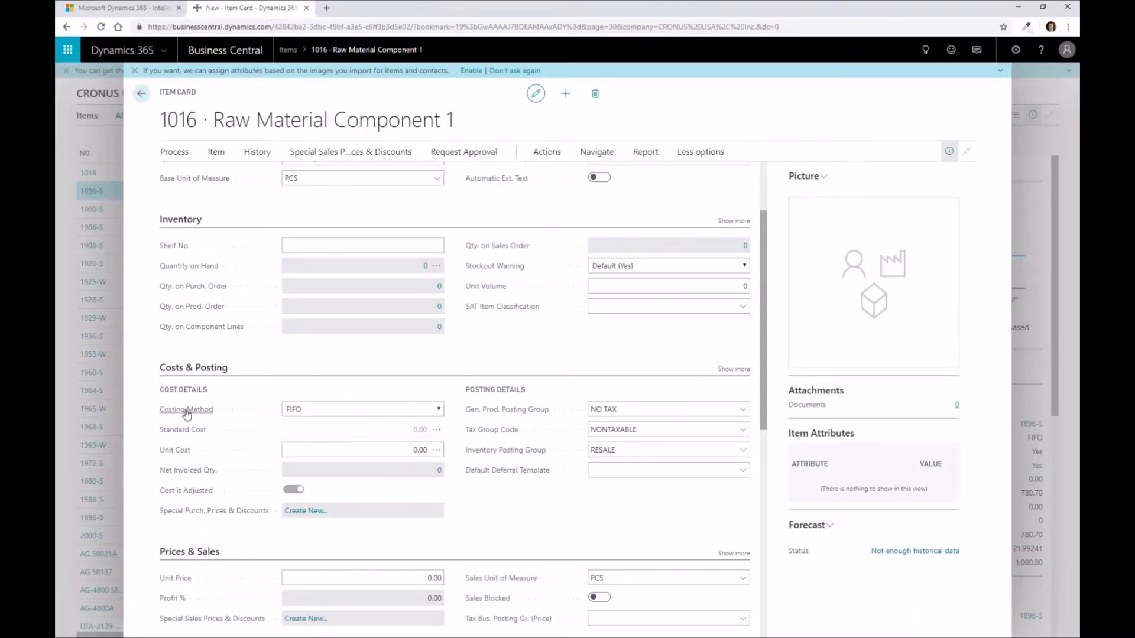
left_click(361, 449)
type("10.25")
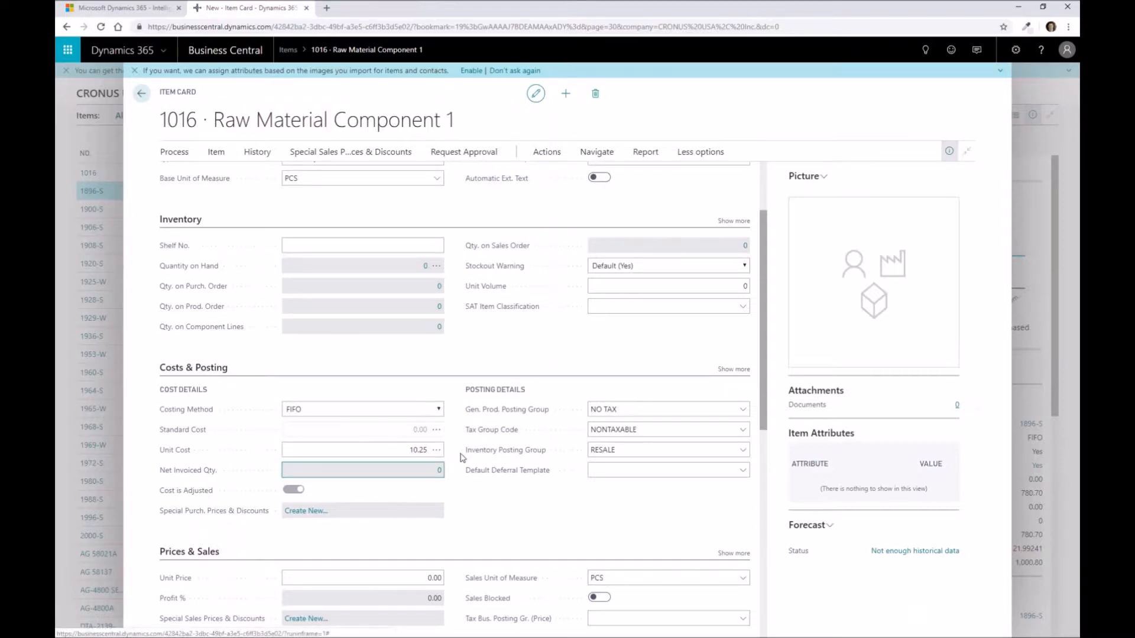
mouse_move(545, 501)
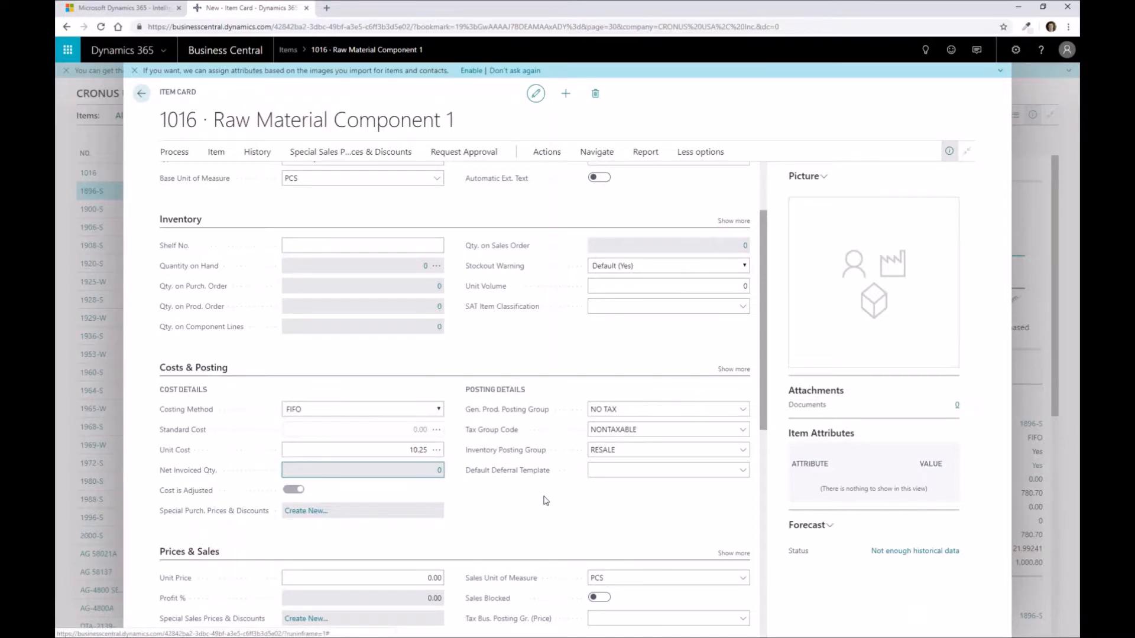
scroll("down", 3)
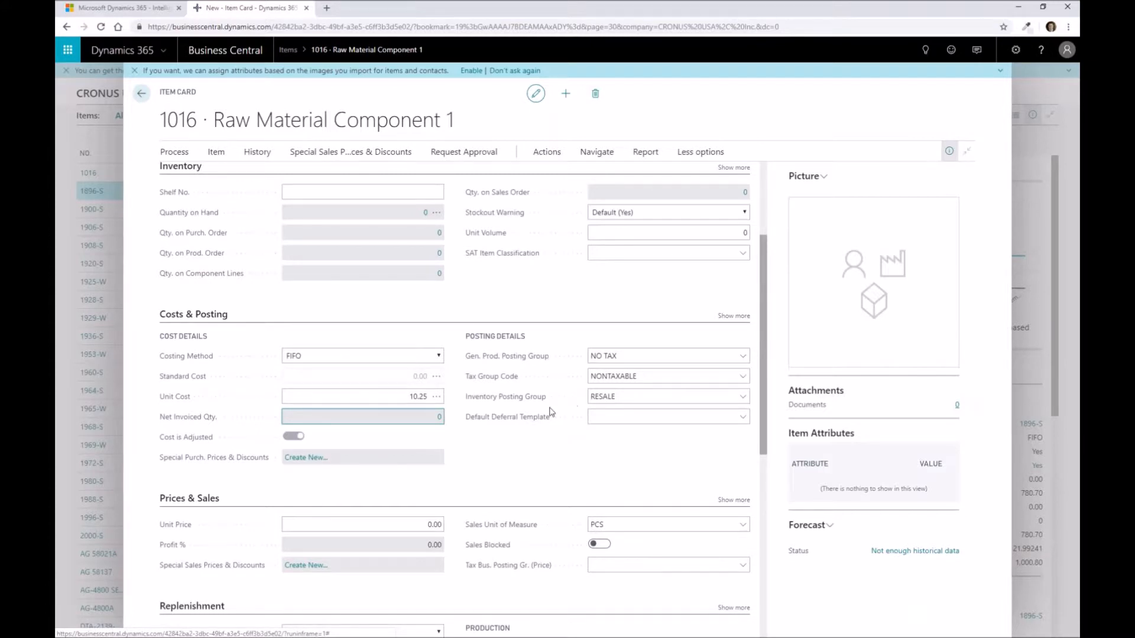
mouse_move(533, 401)
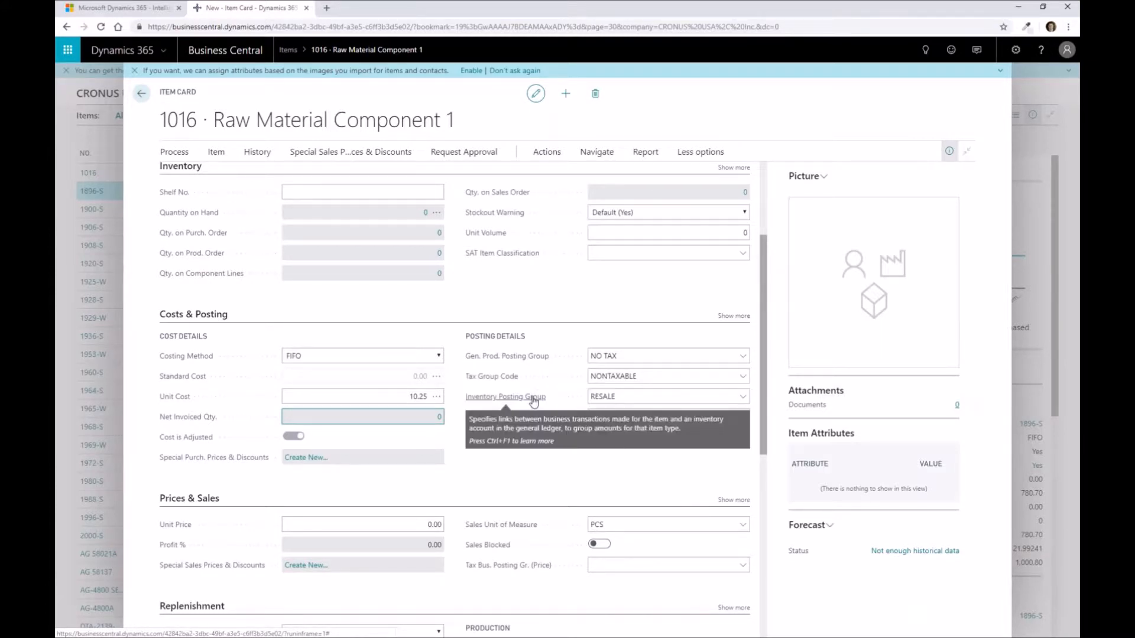
mouse_move(528, 377)
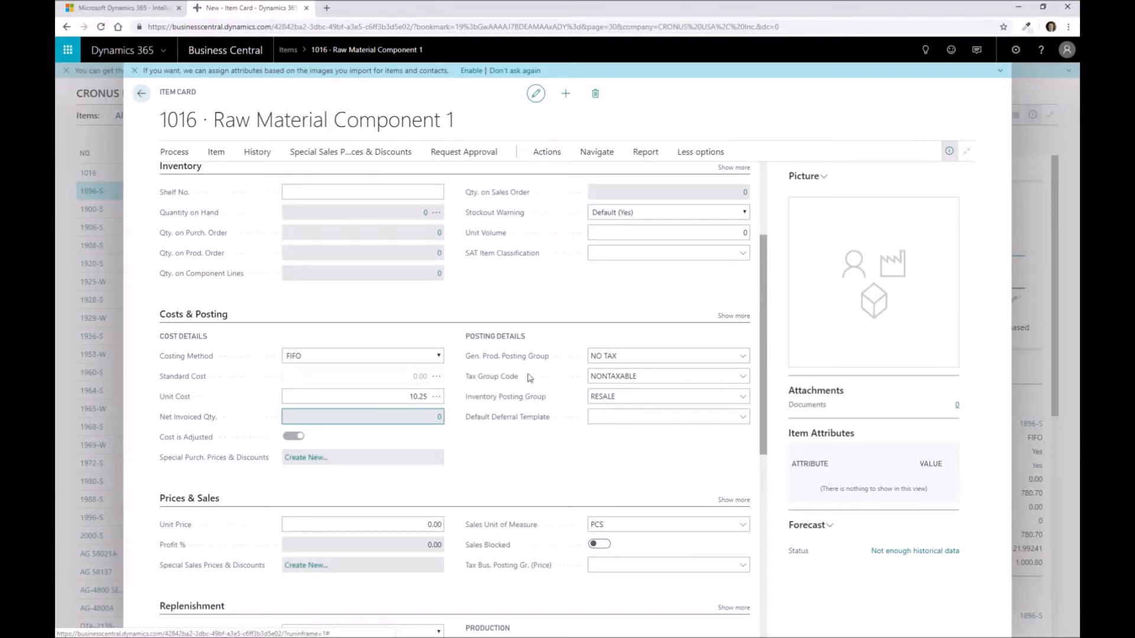
mouse_move(571, 361)
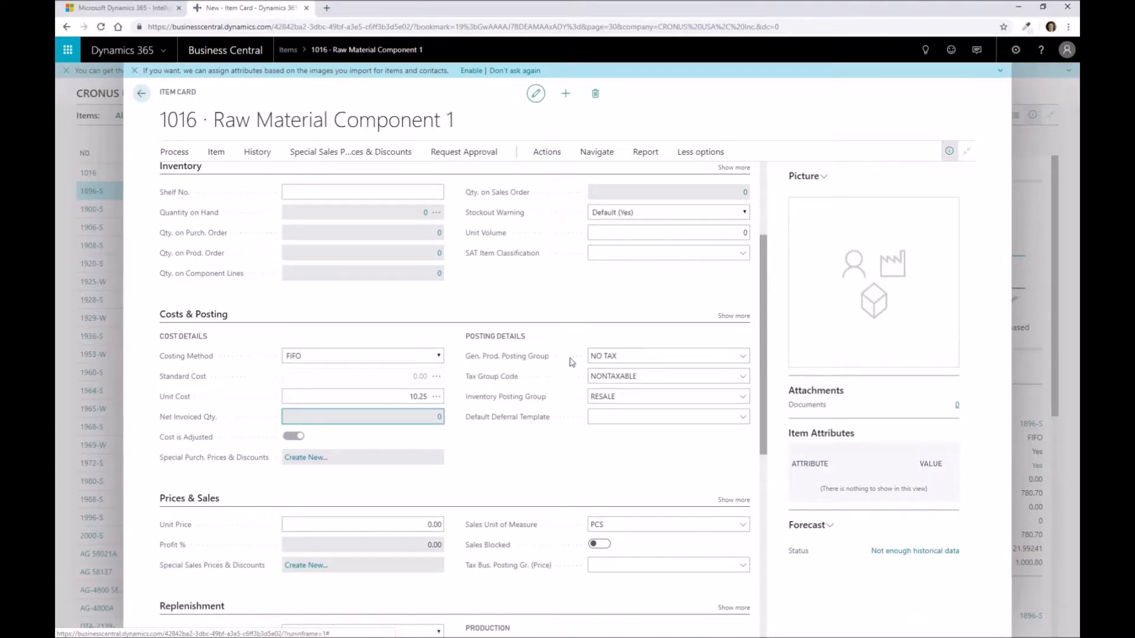
left_click(661, 356)
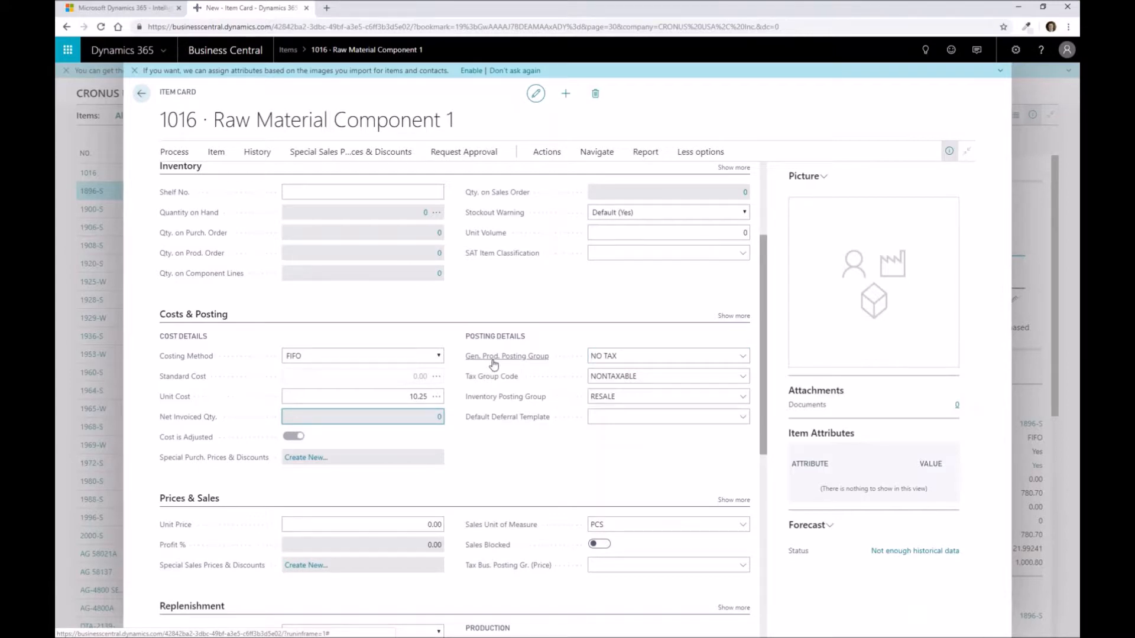
mouse_move(492, 420)
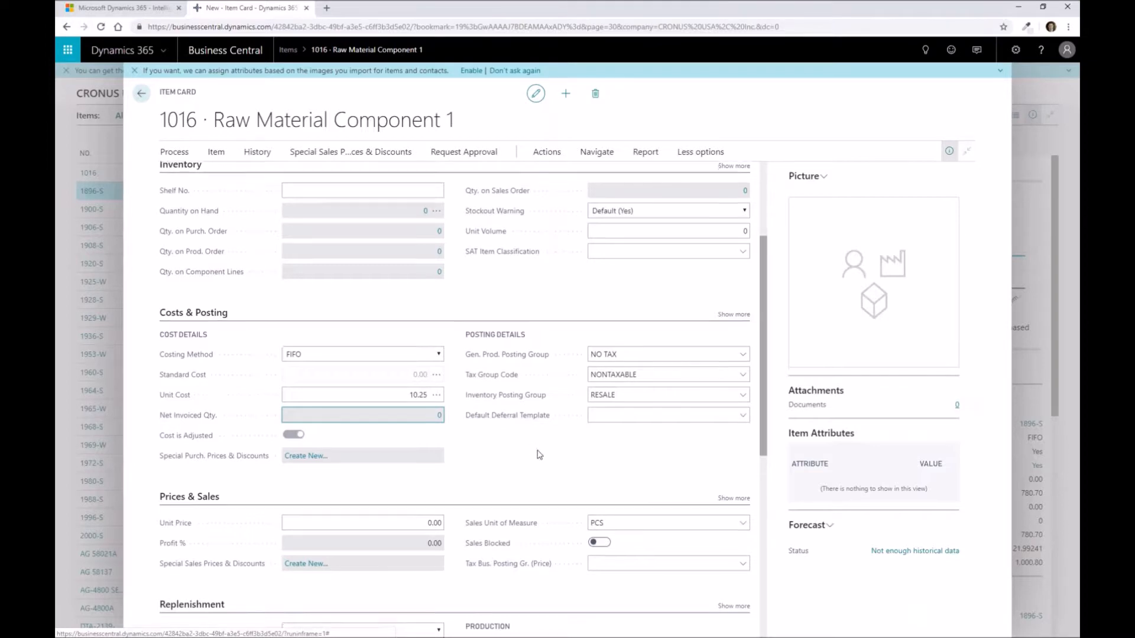
scroll("down", 3)
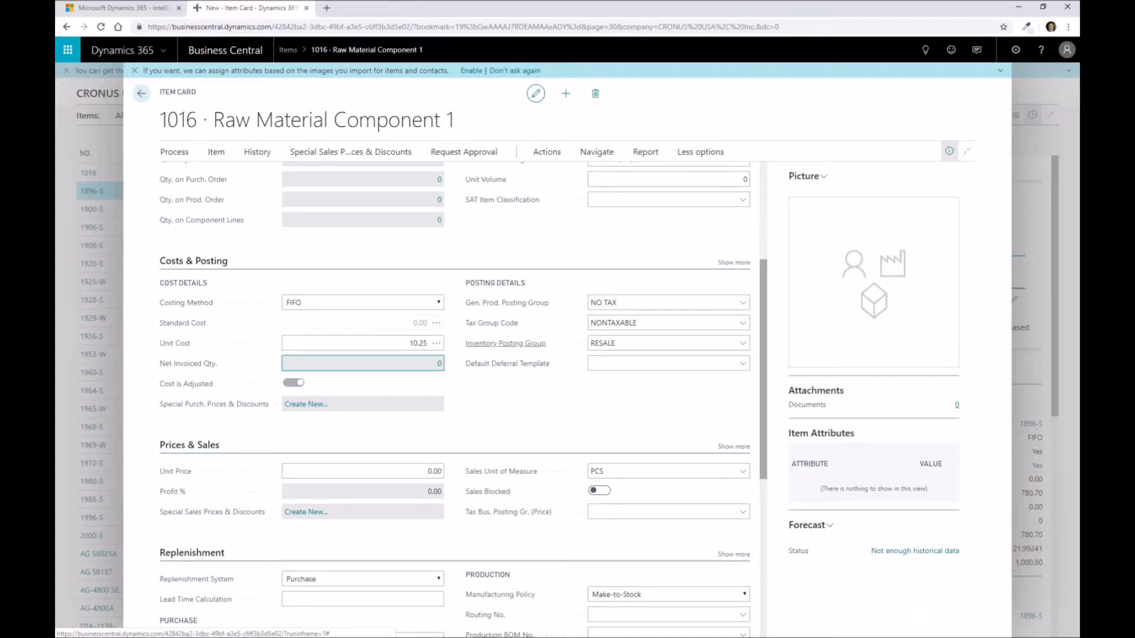
scroll("down", 3)
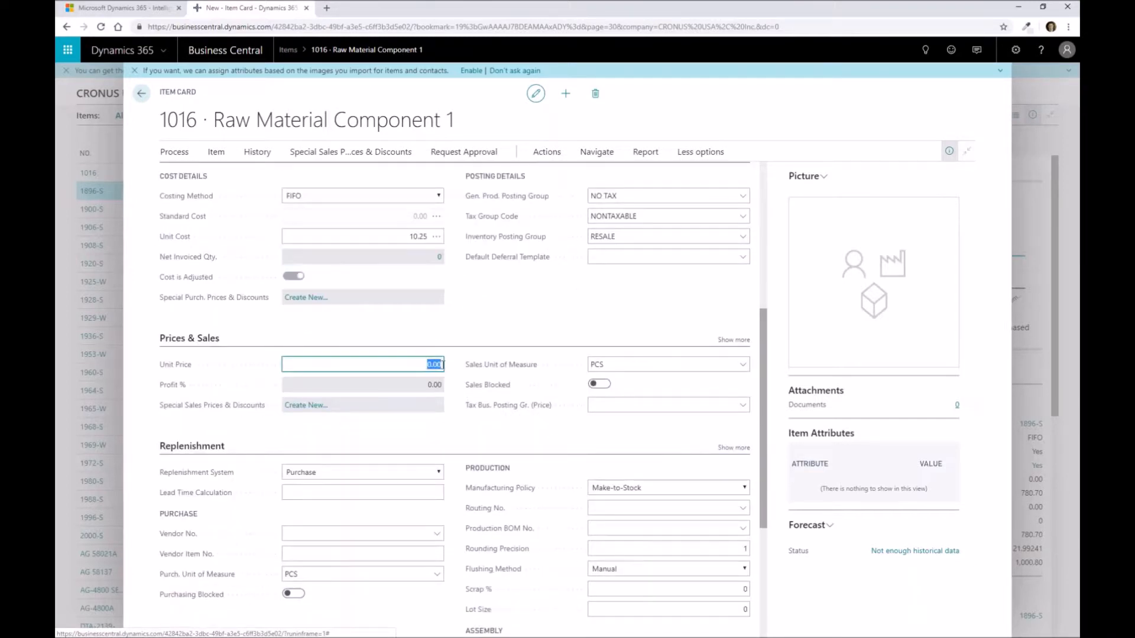
Step: Enter a unit price of 13.00, yielding a 21.15% profit percentage
type("13.00")
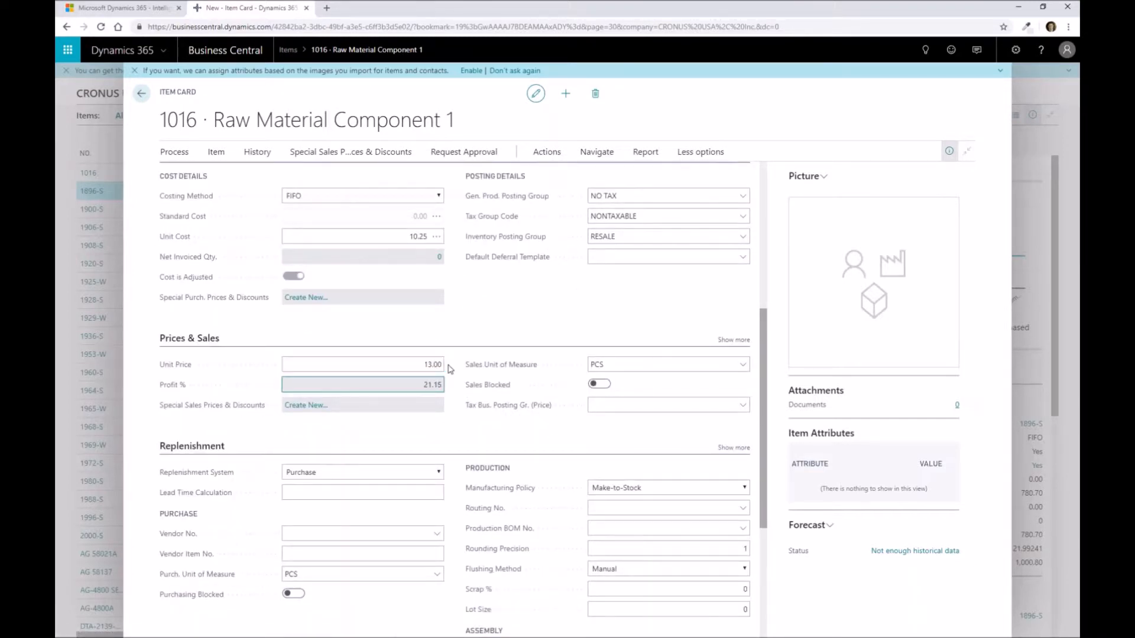
scroll("down", 3)
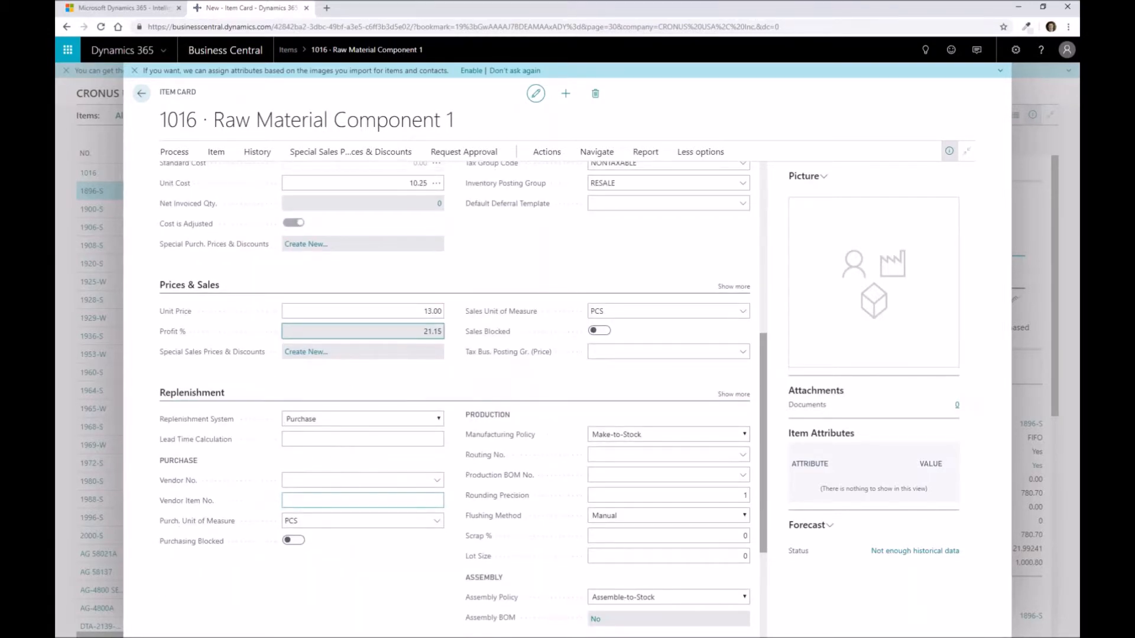
scroll("up", 3)
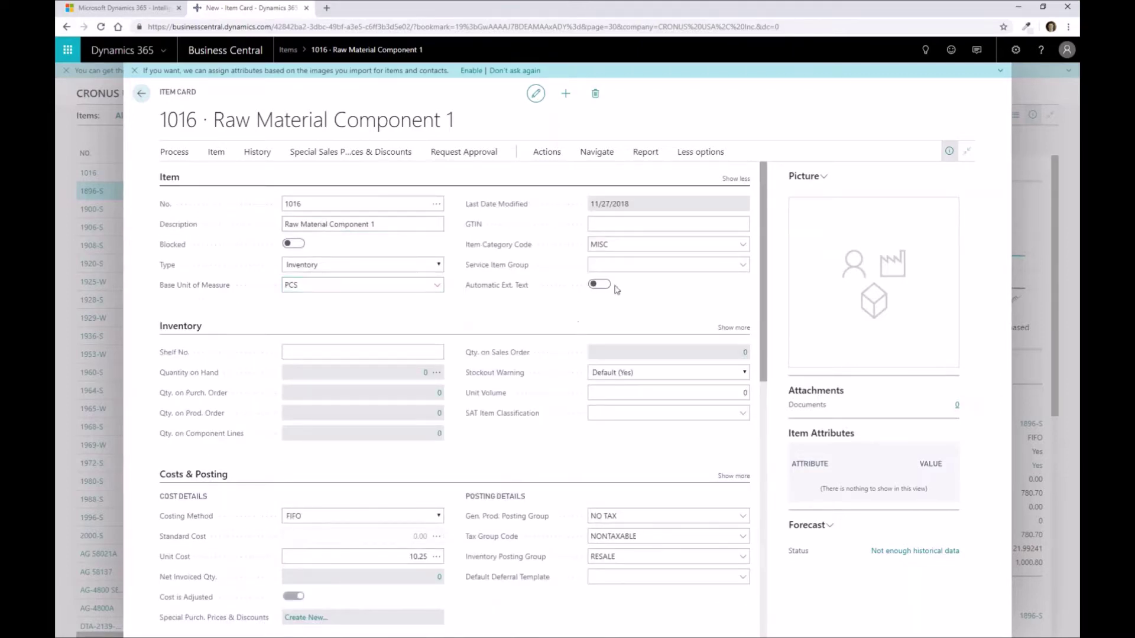
scroll("down", 3)
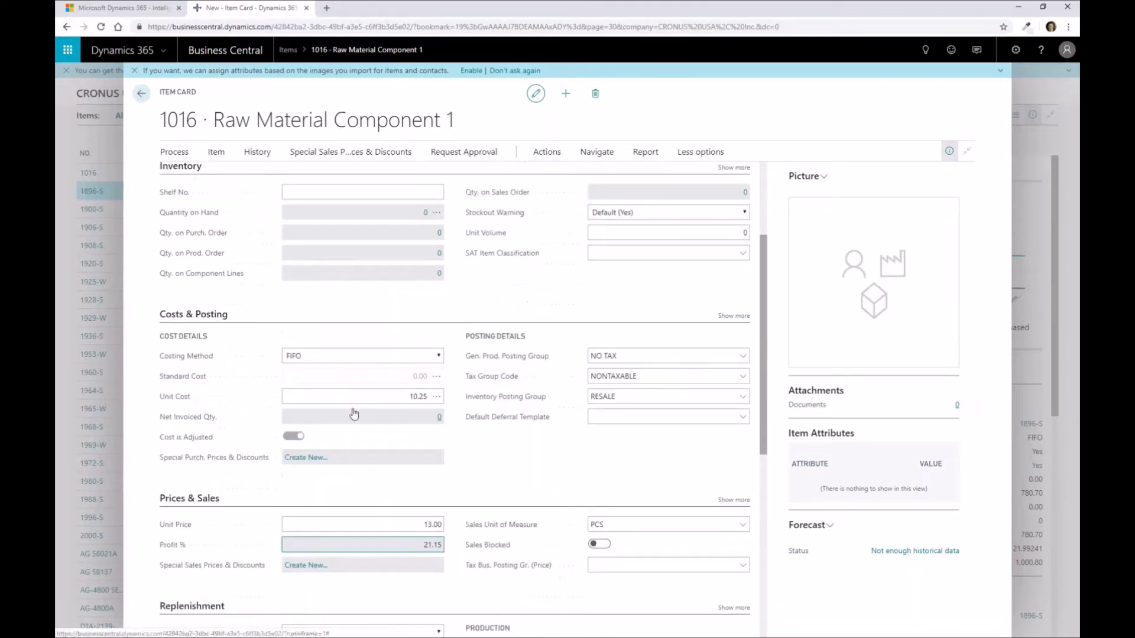
scroll("down", 3)
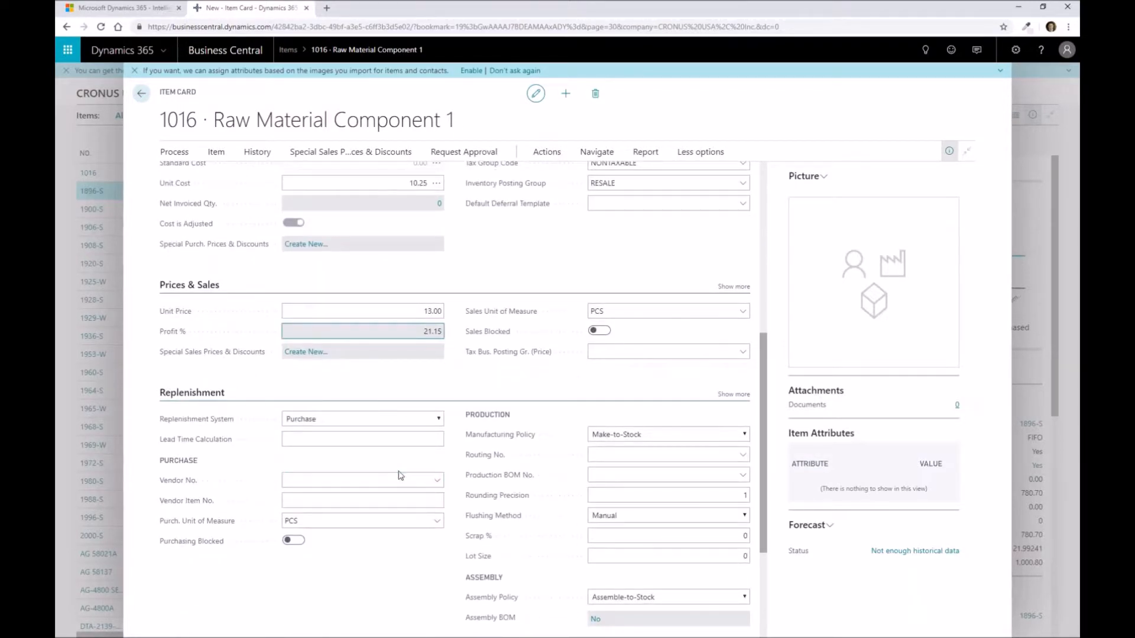
left_click(362, 481)
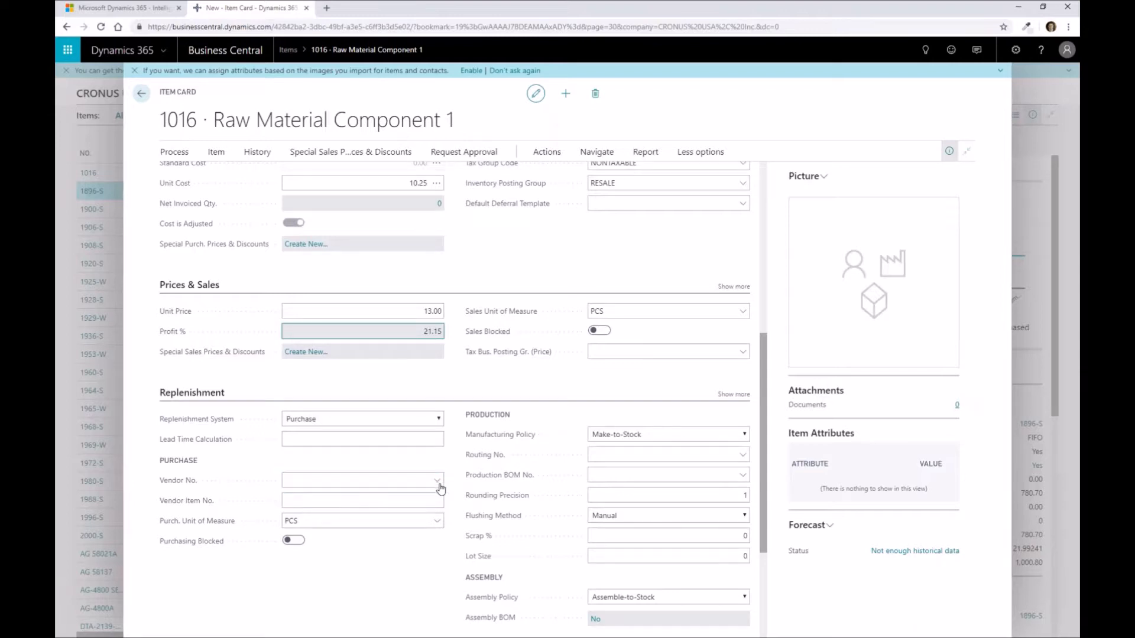
Step: Pick vendor 10000 from the Vendor No. list in the Replenishment section
scroll("down", 3)
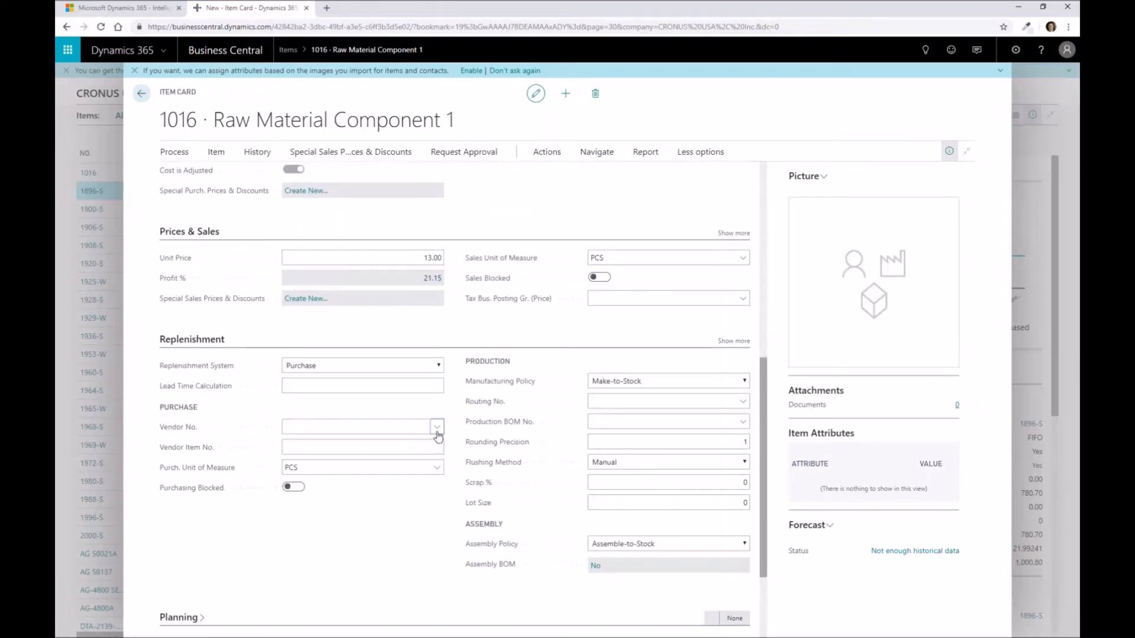
left_click(437, 427)
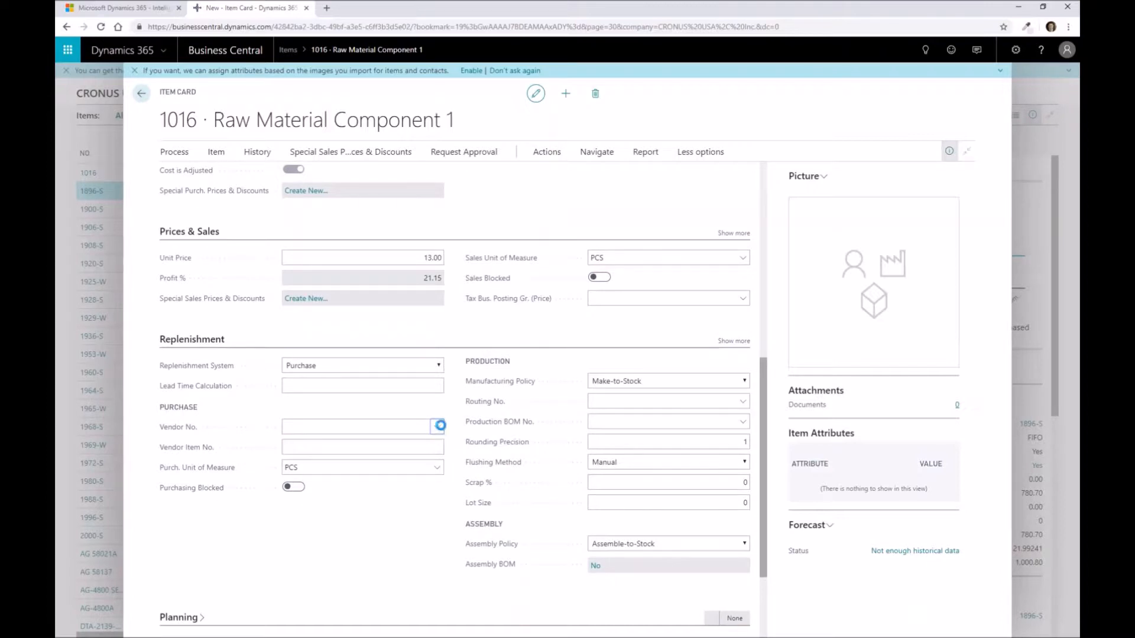
left_click(440, 425)
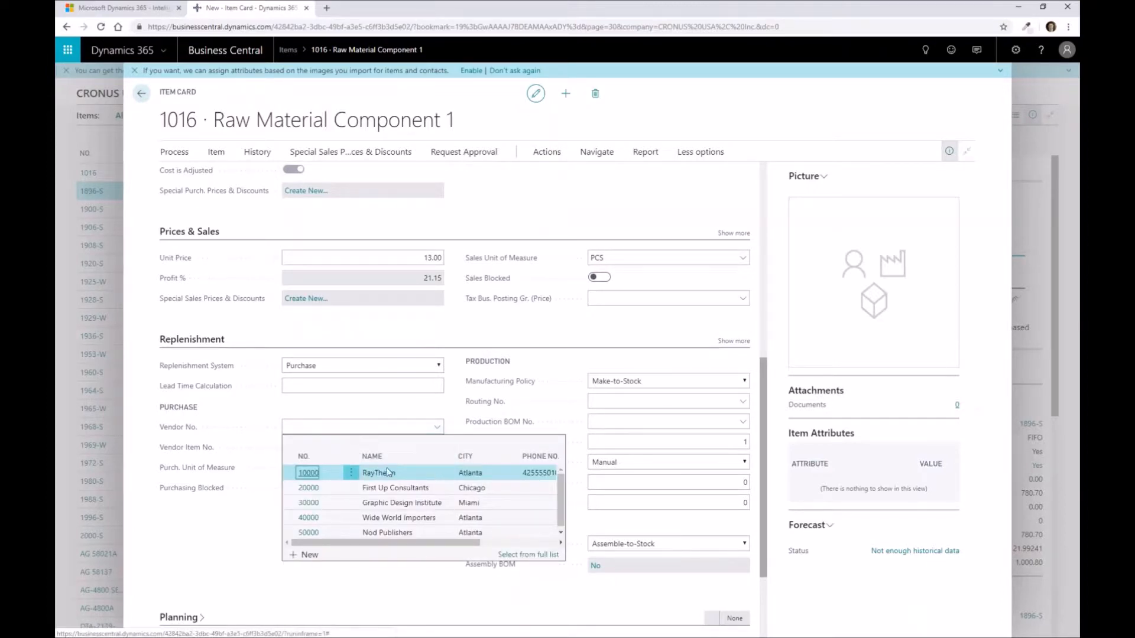
left_click(308, 473)
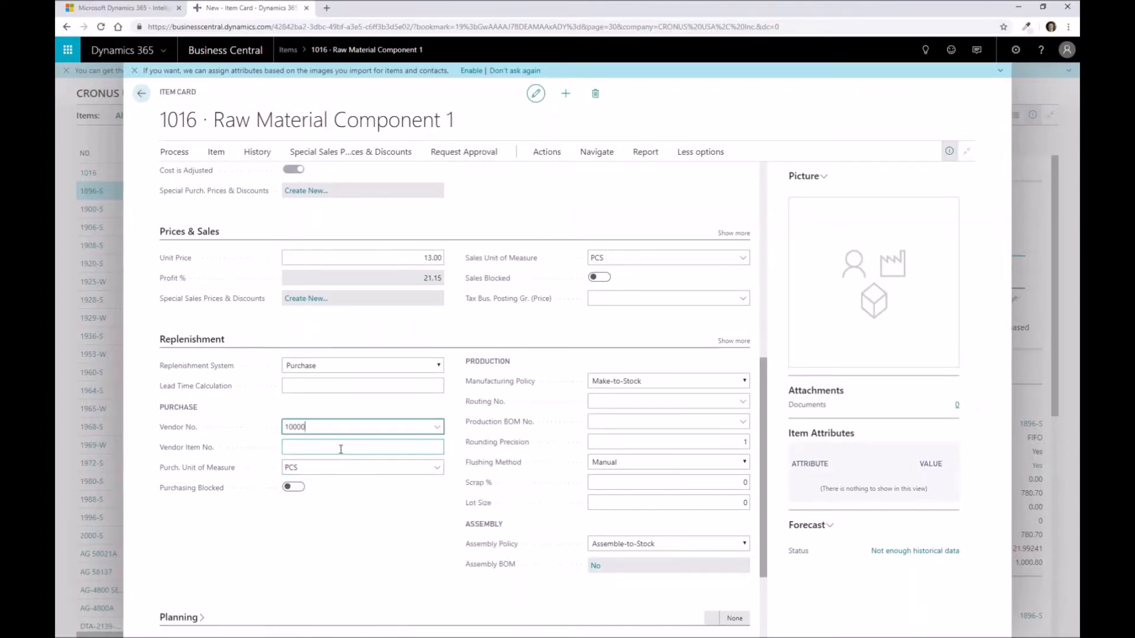
left_click(362, 447)
type("1W")
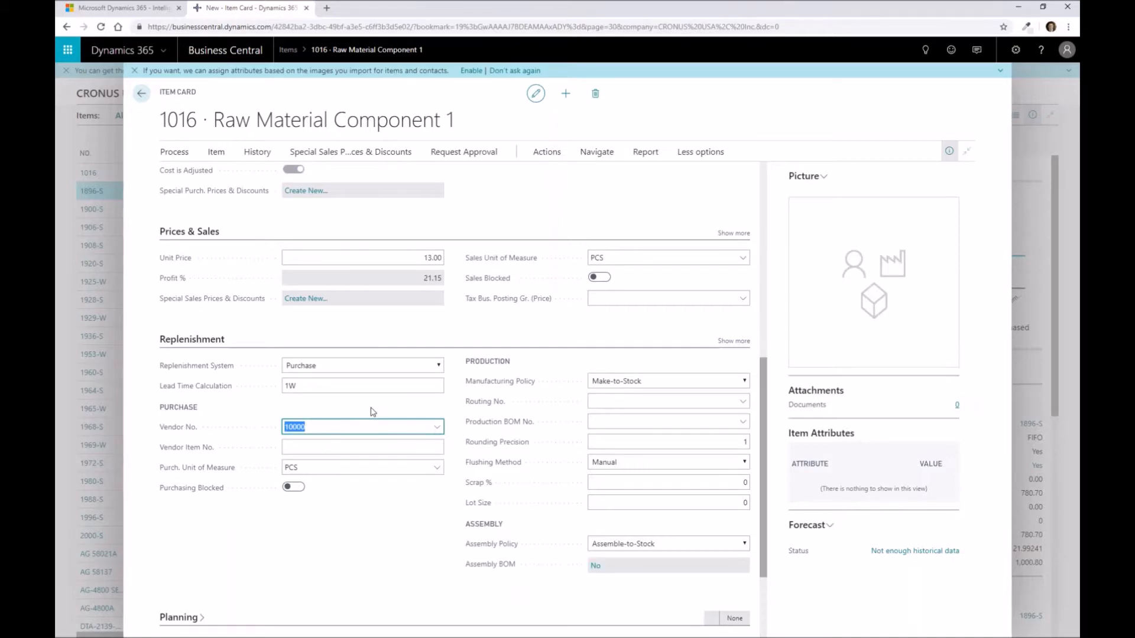
mouse_move(412, 244)
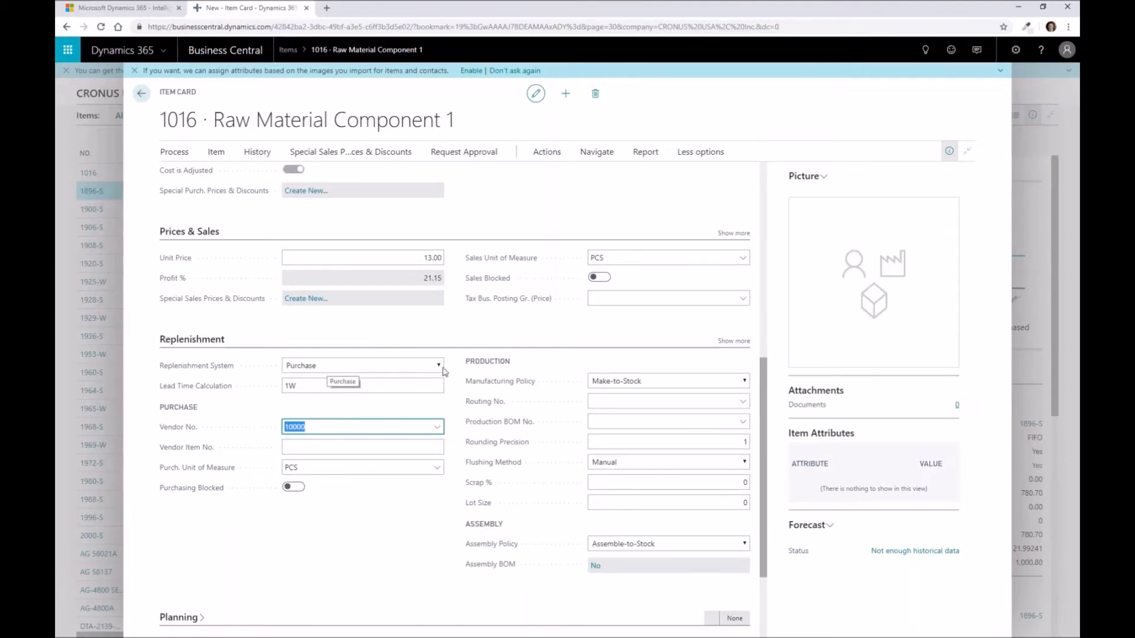
left_click(437, 366)
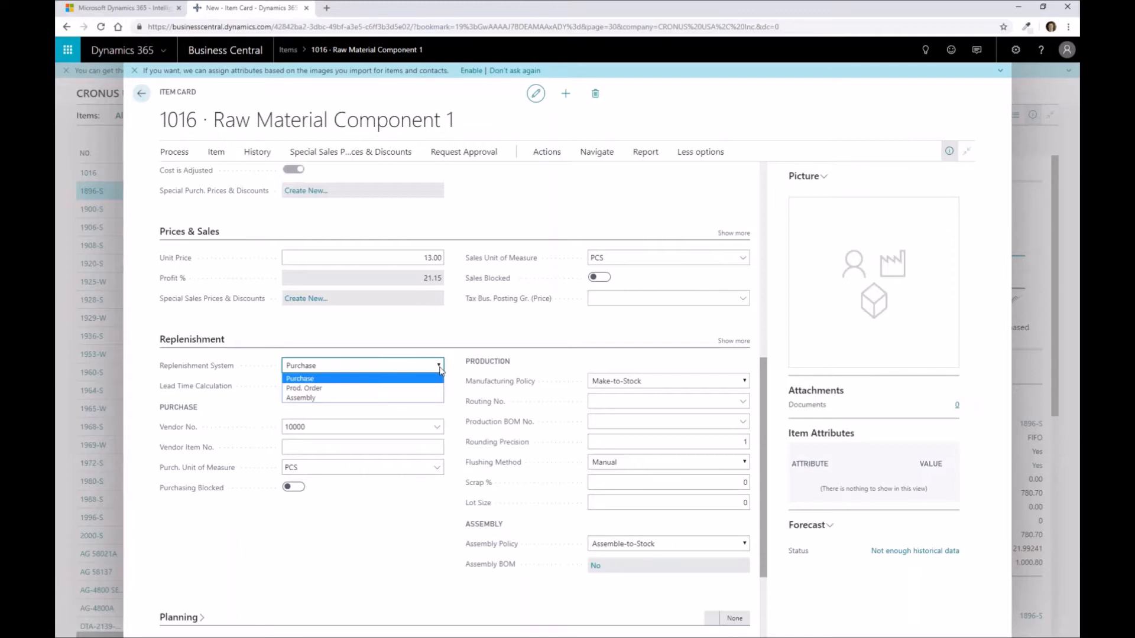
left_click(300, 379)
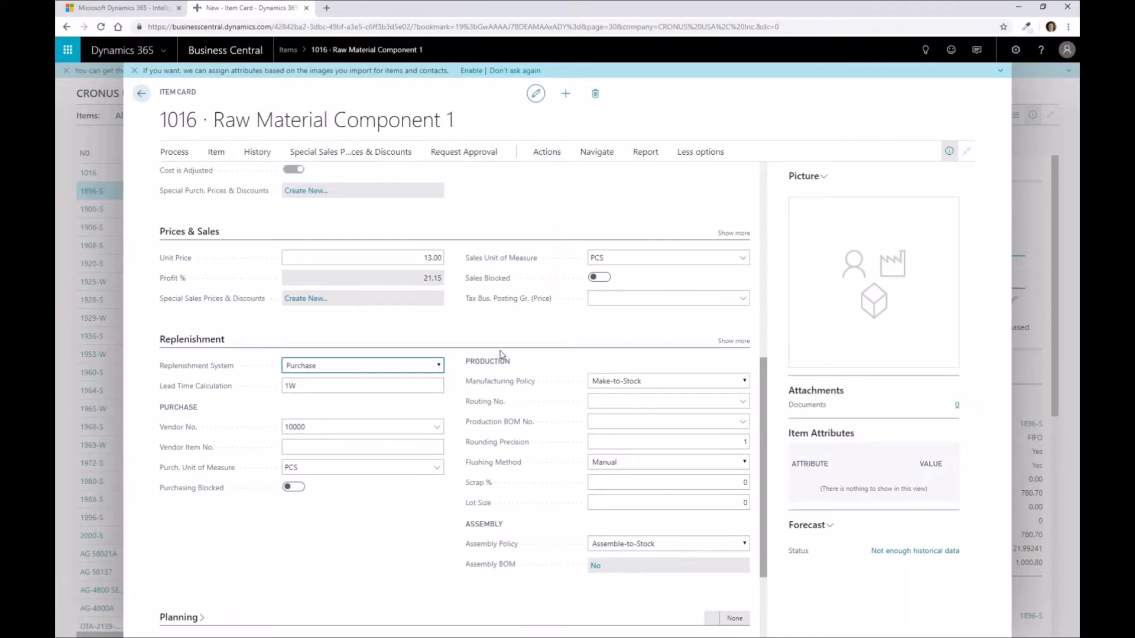
mouse_move(506, 374)
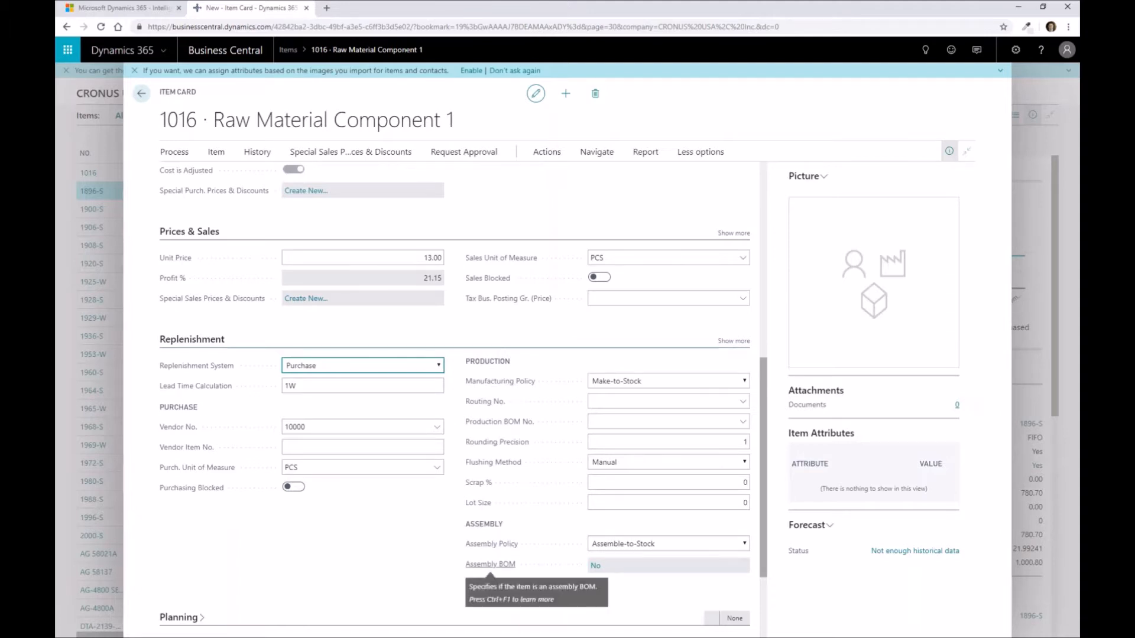
mouse_move(569, 477)
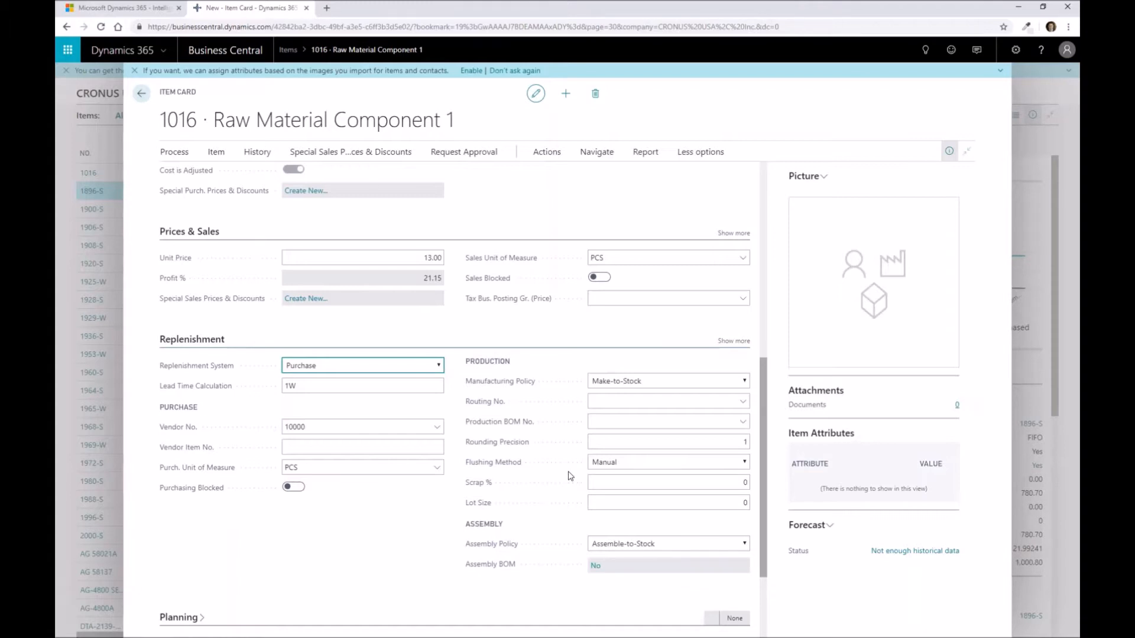
mouse_move(487, 572)
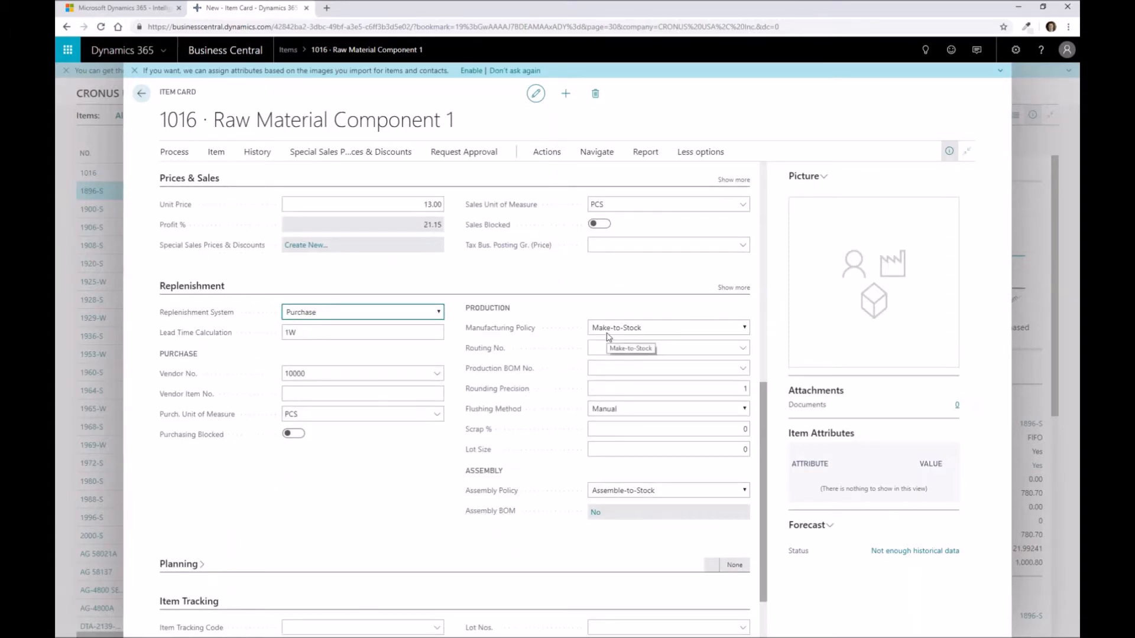
left_click(665, 368)
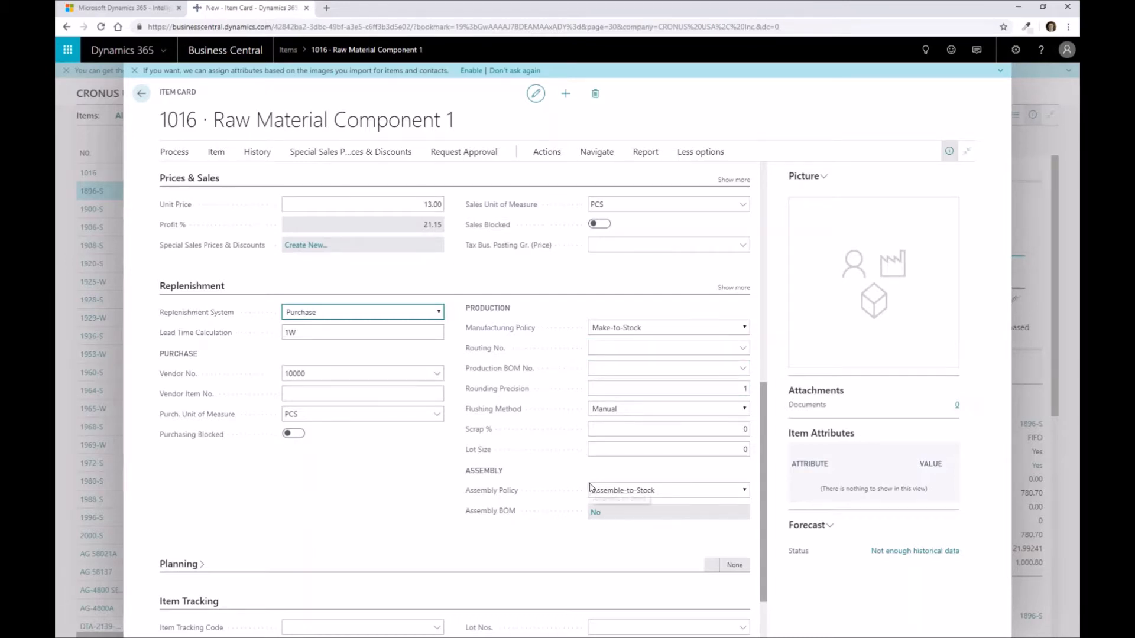
mouse_move(517, 439)
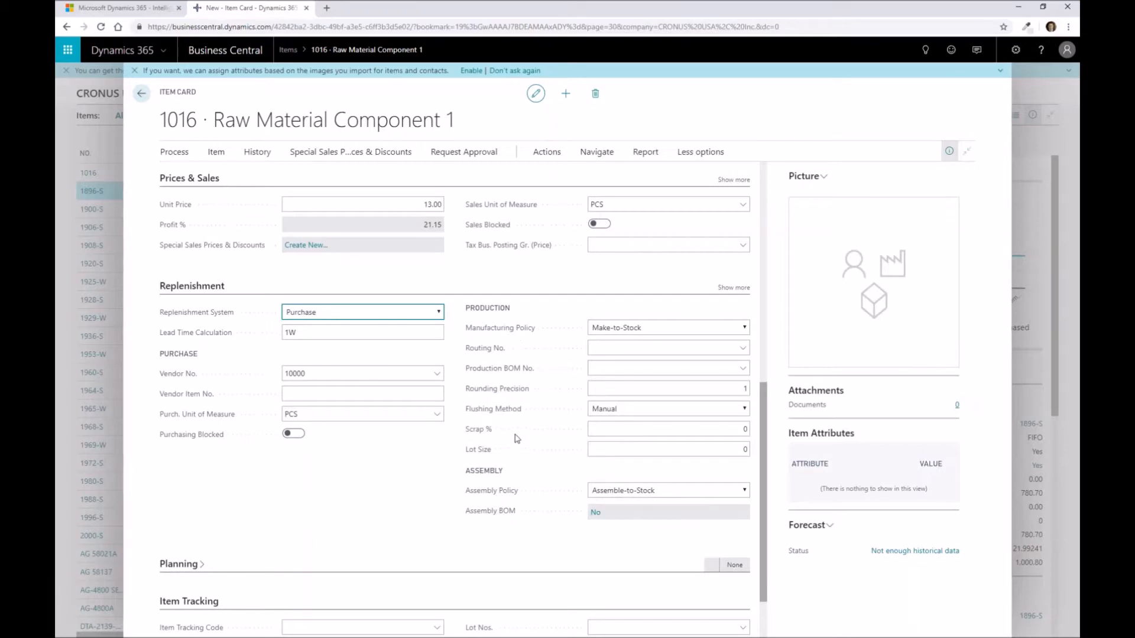
mouse_move(349, 318)
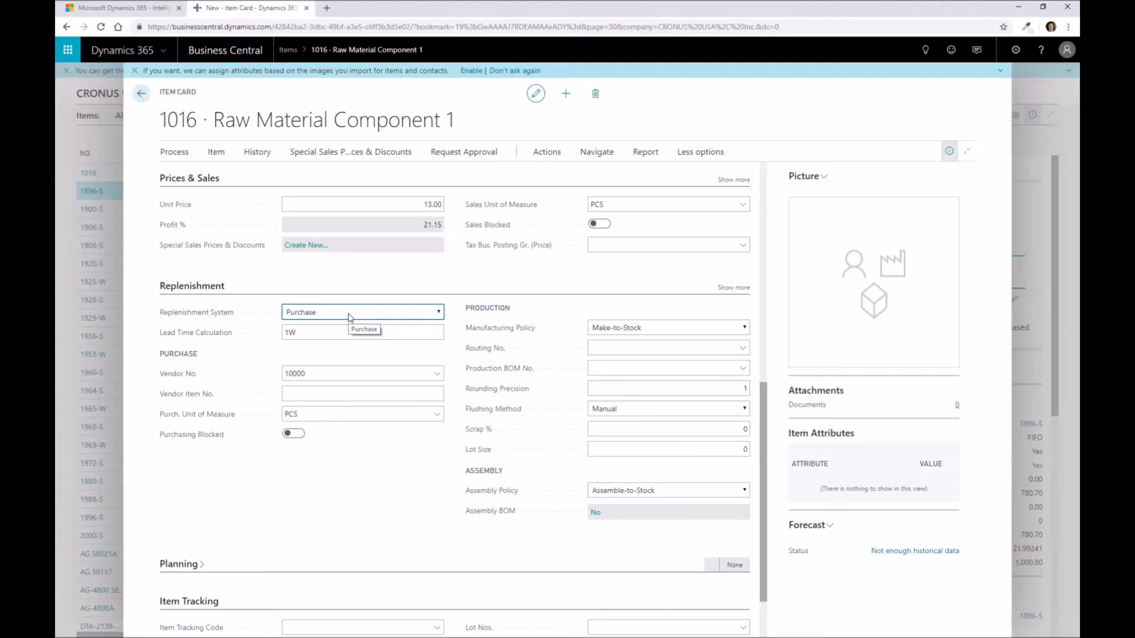
mouse_move(392, 340)
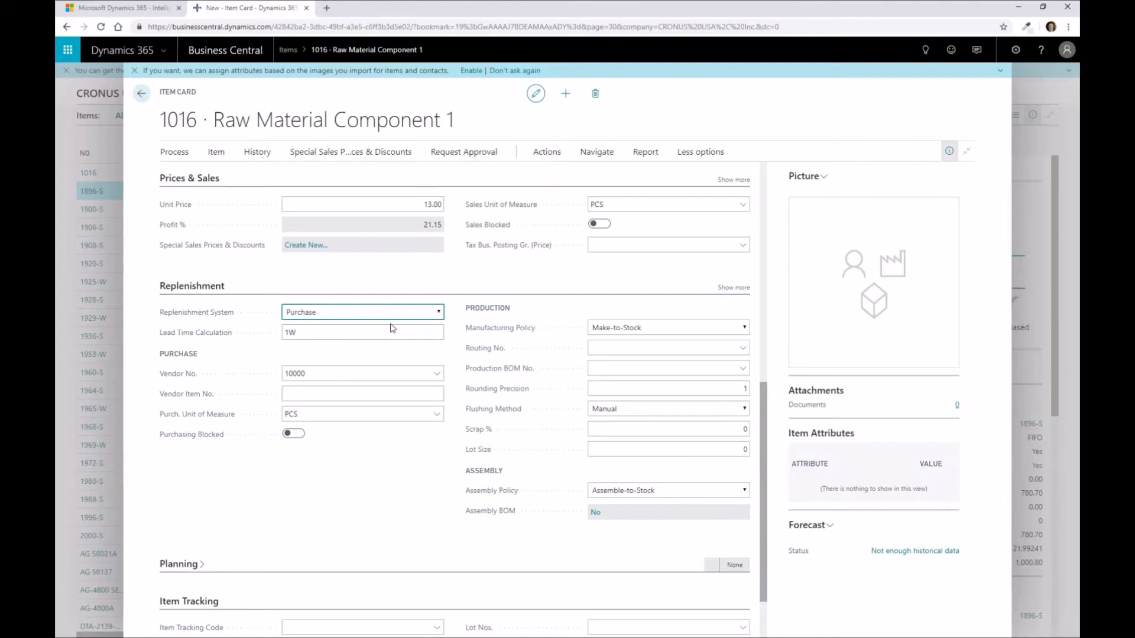
mouse_move(503, 383)
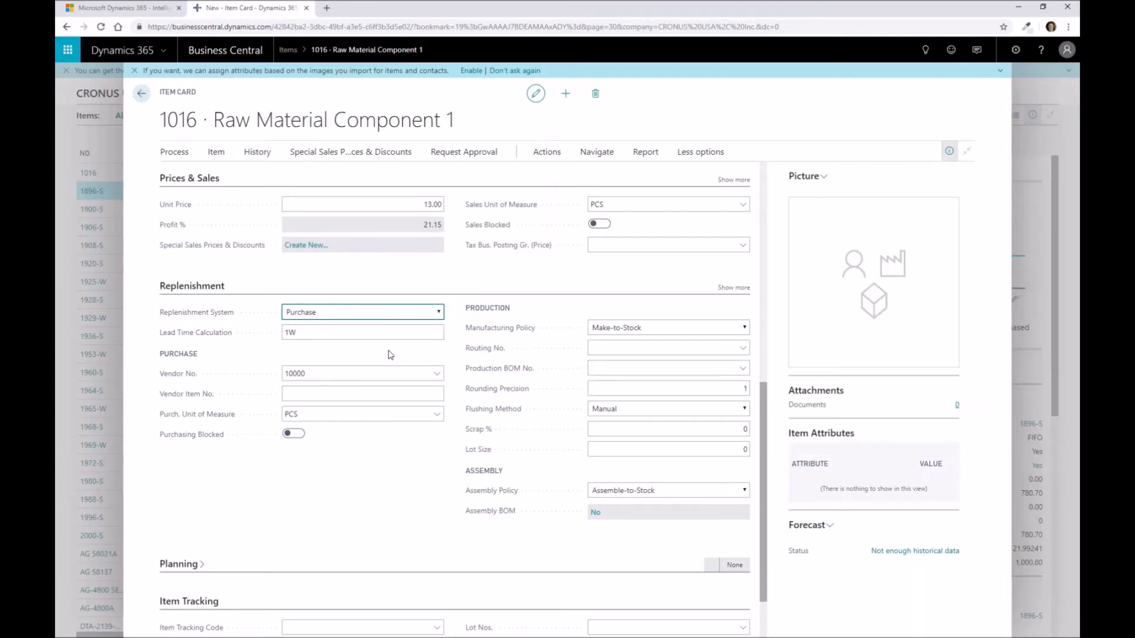
mouse_move(394, 363)
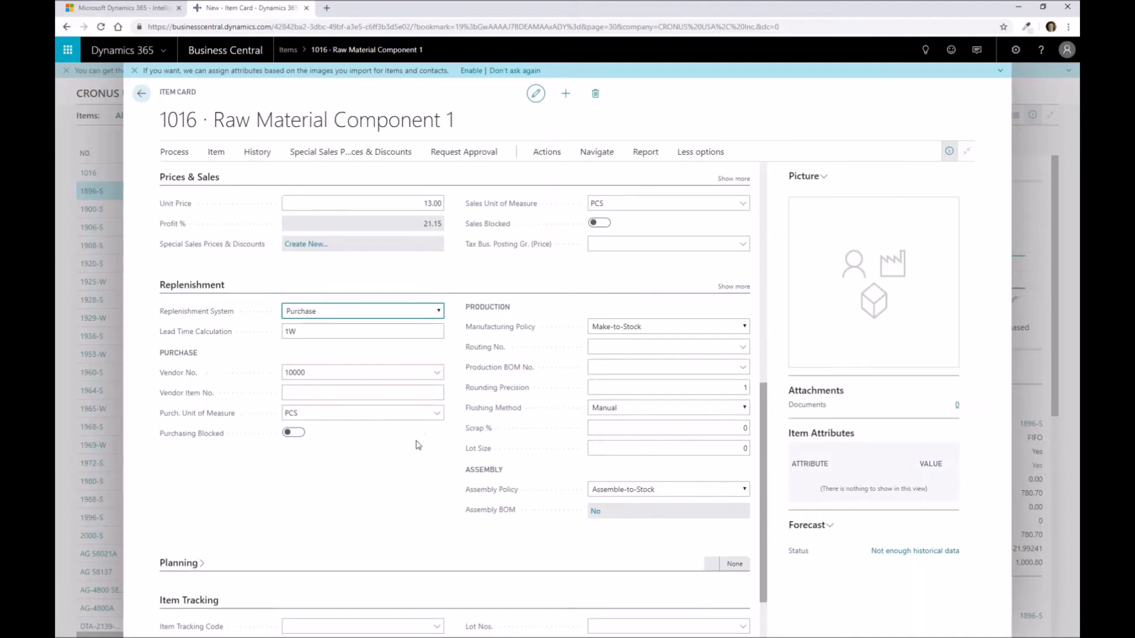
Step: Expand the Planning FastTab and show the Reordering Policy choices
scroll("down", 3)
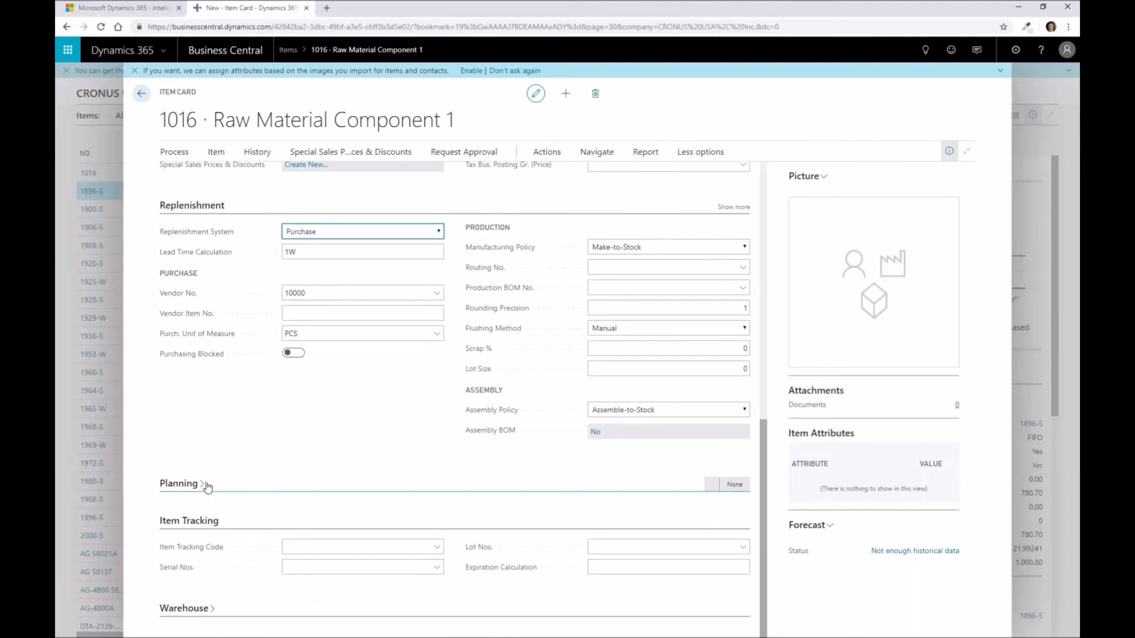
left_click(179, 483)
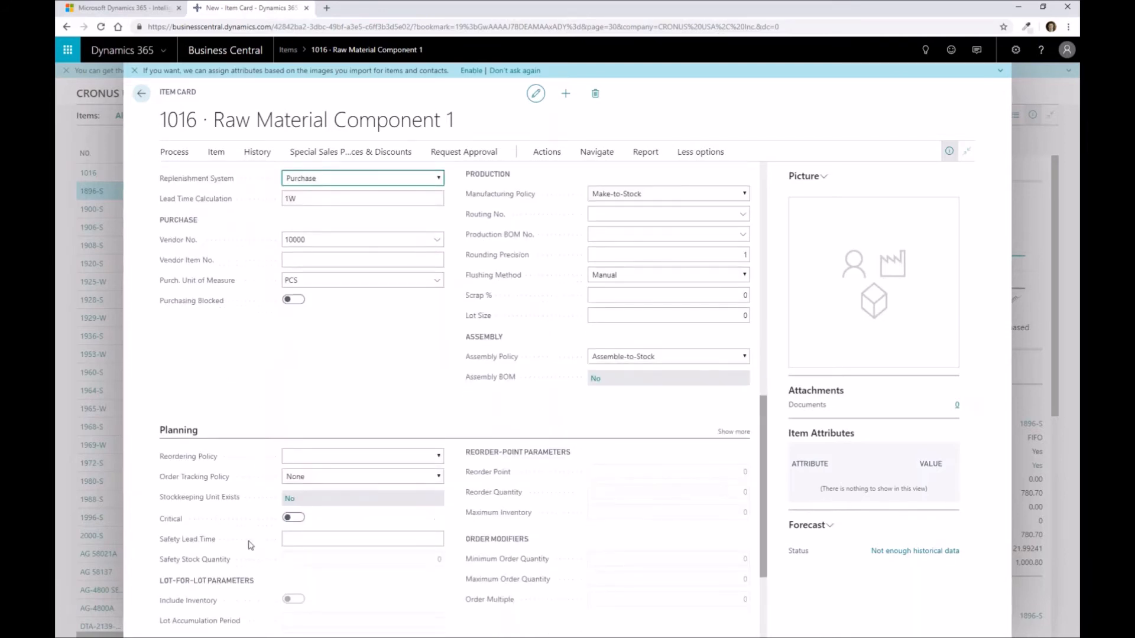
scroll("down", 3)
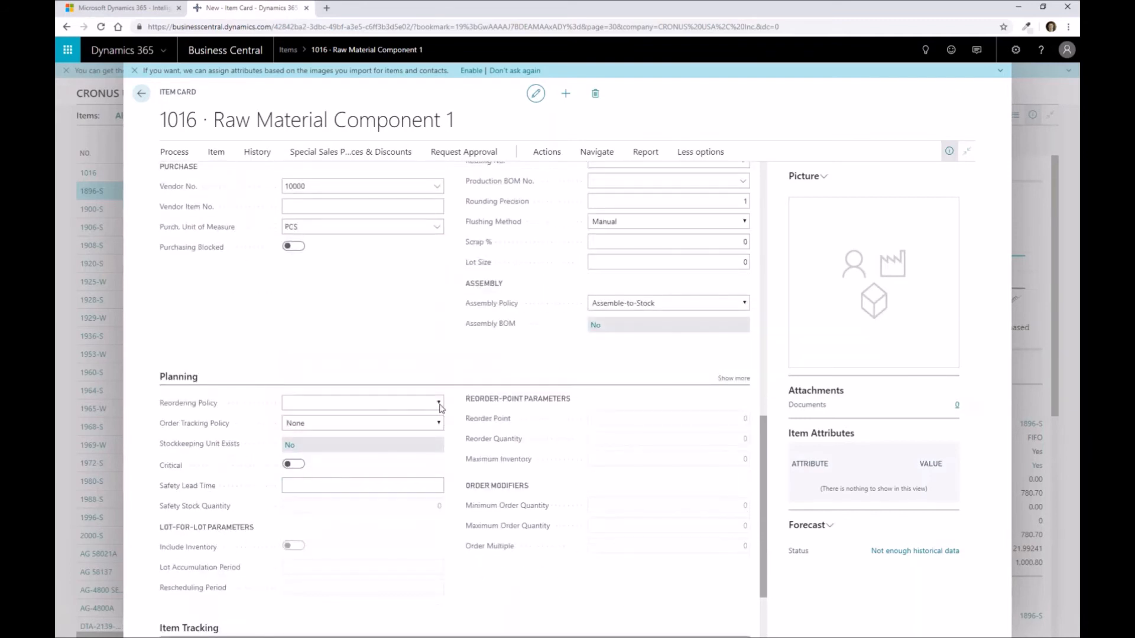
left_click(438, 403)
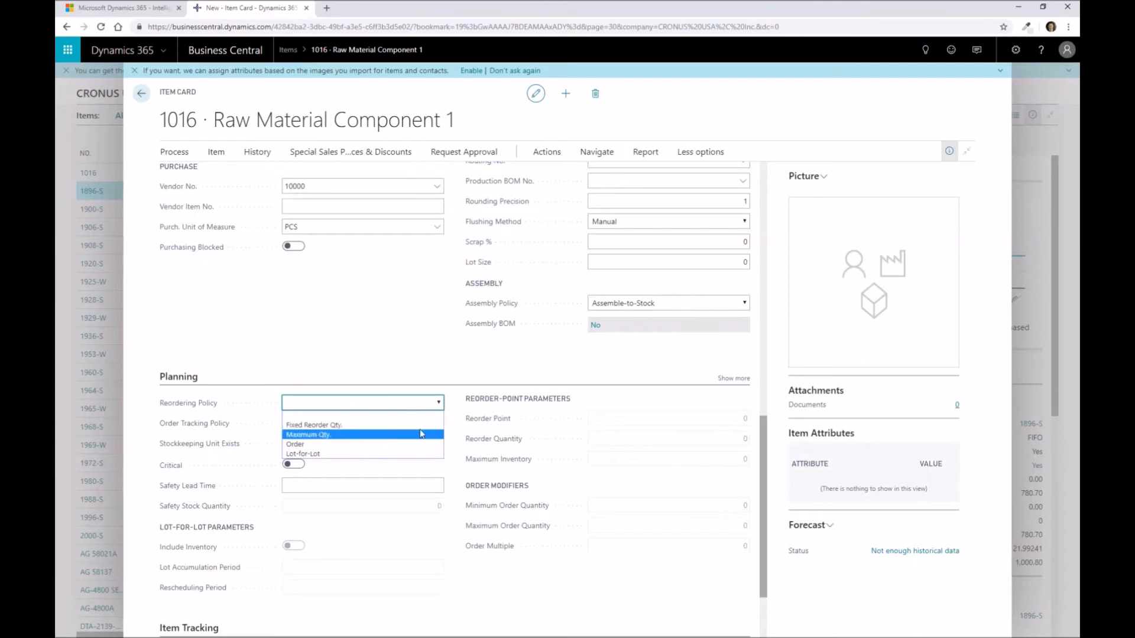
mouse_move(425, 421)
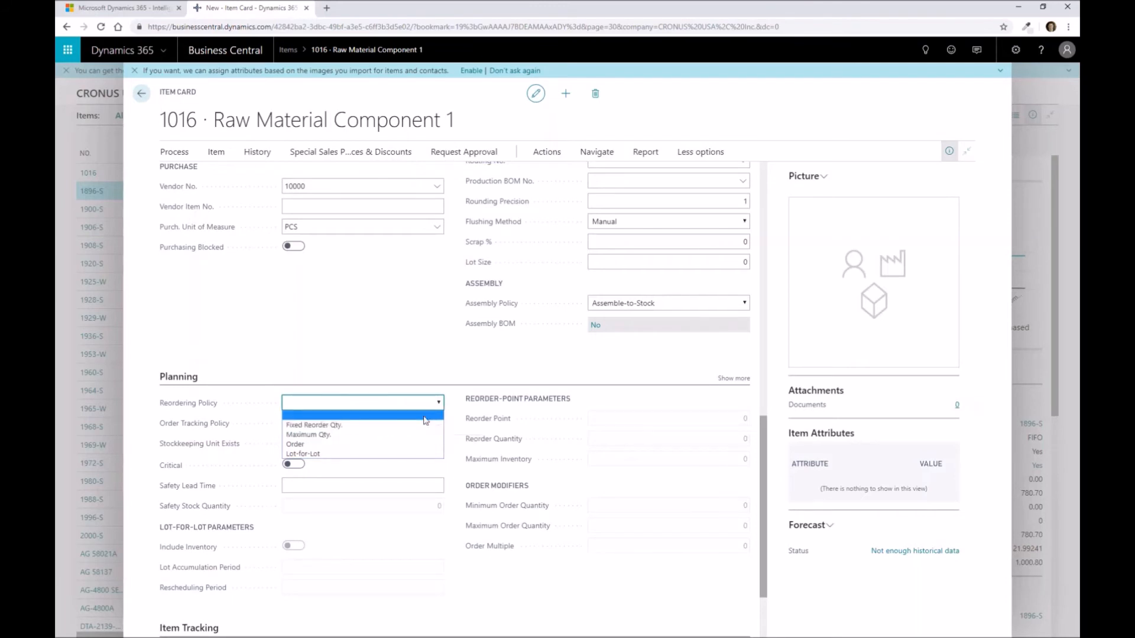
mouse_move(337, 425)
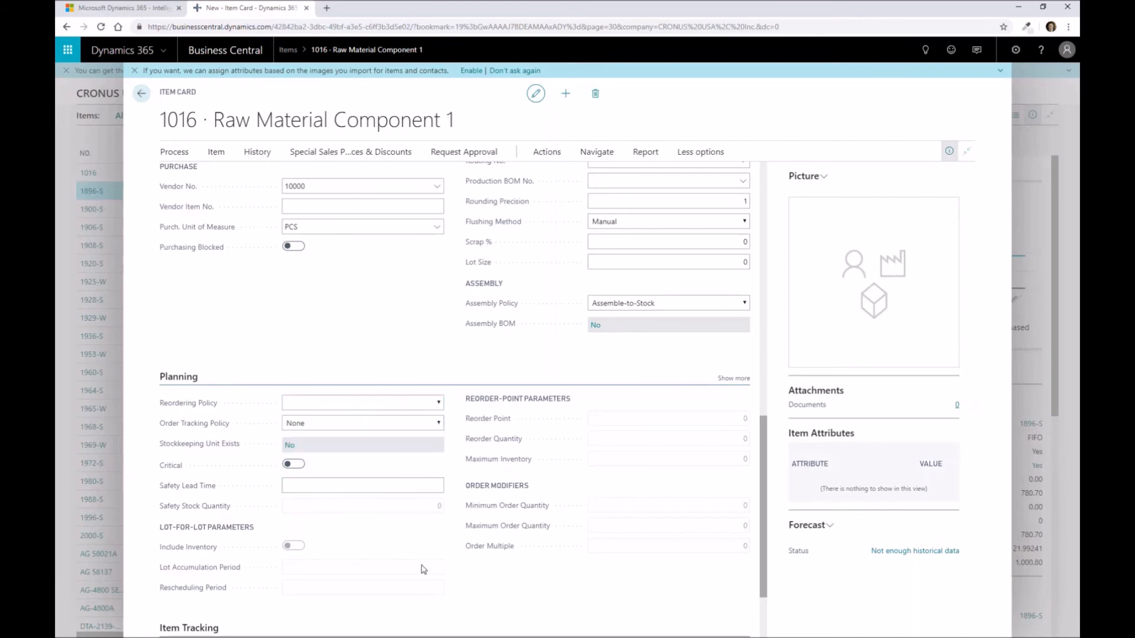
Step: Leave item card 1016 for the Items list, now showing cost 10.25 and price 13.00
scroll("down", 3)
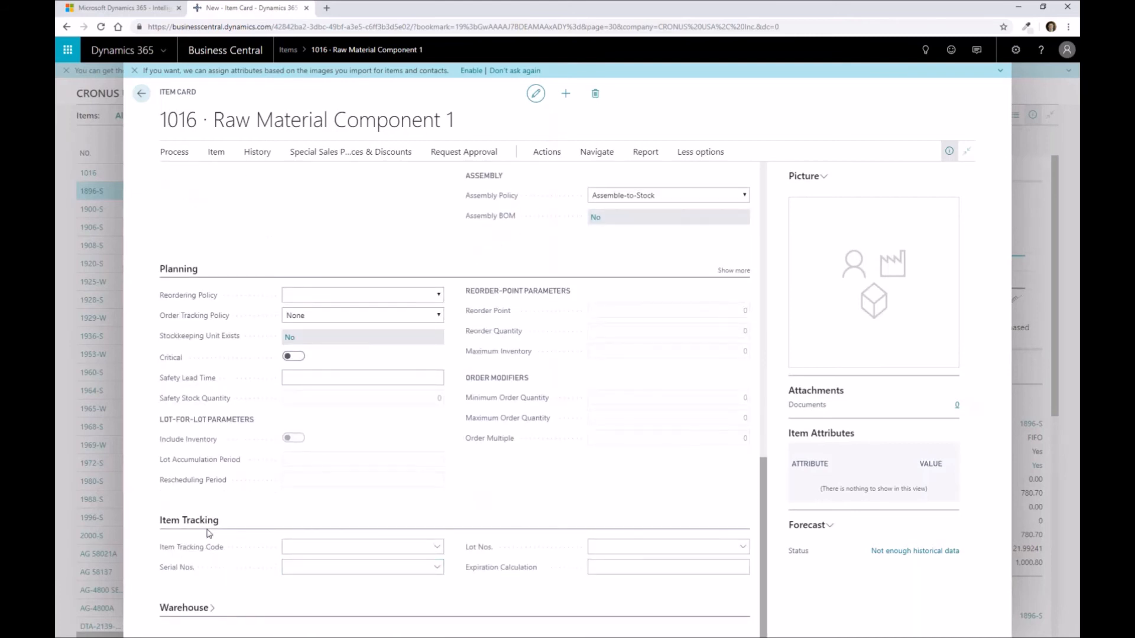
mouse_move(183, 555)
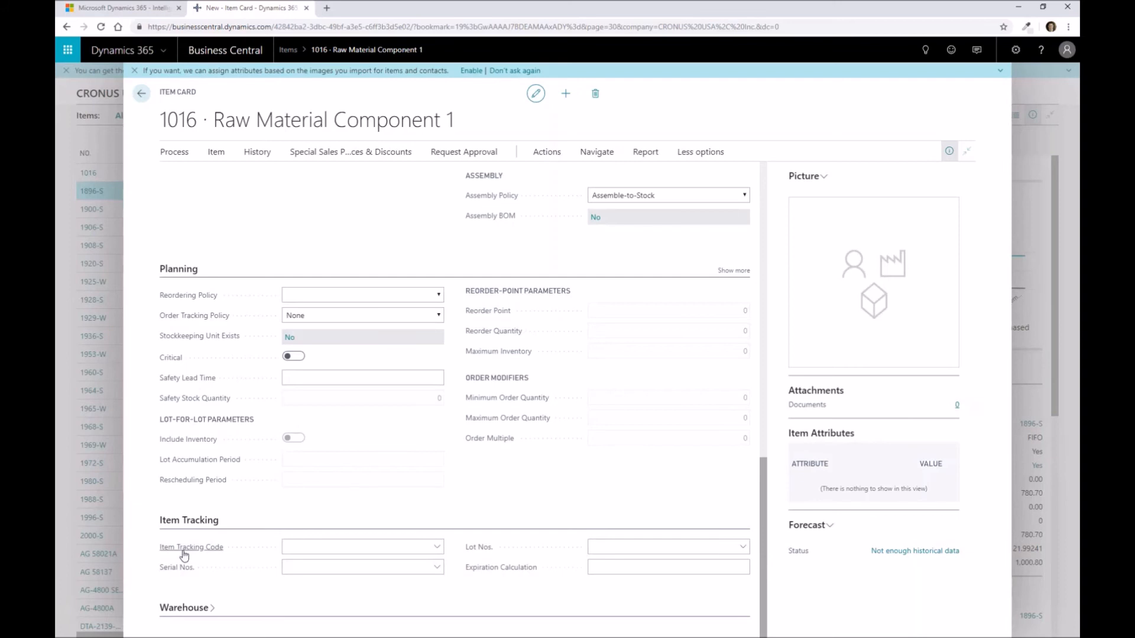
mouse_move(185, 555)
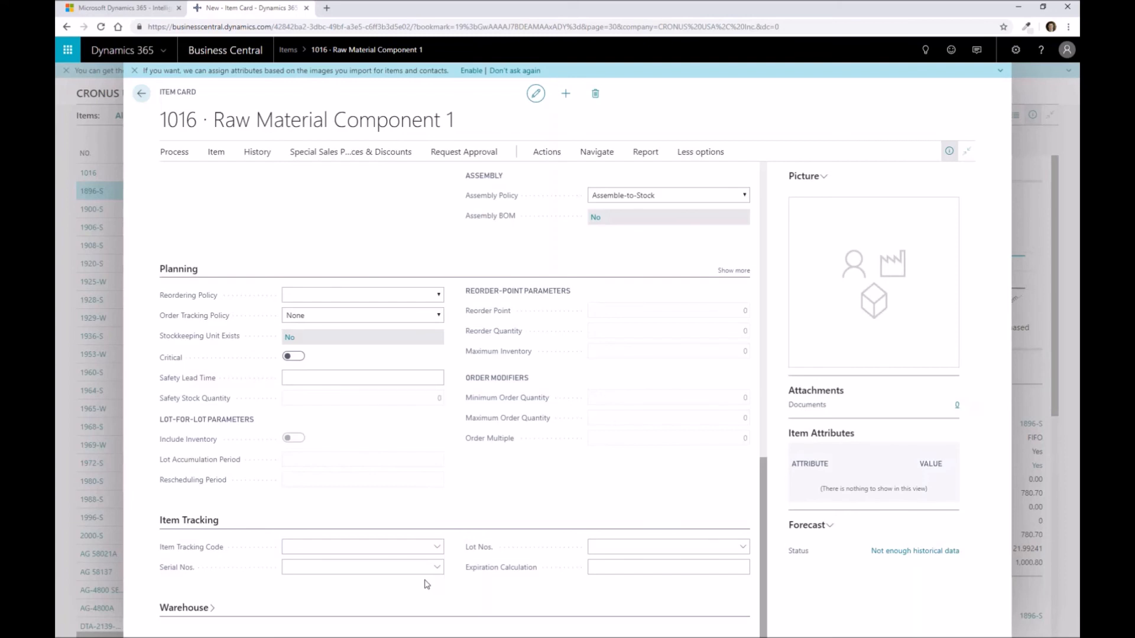
scroll("up", 3)
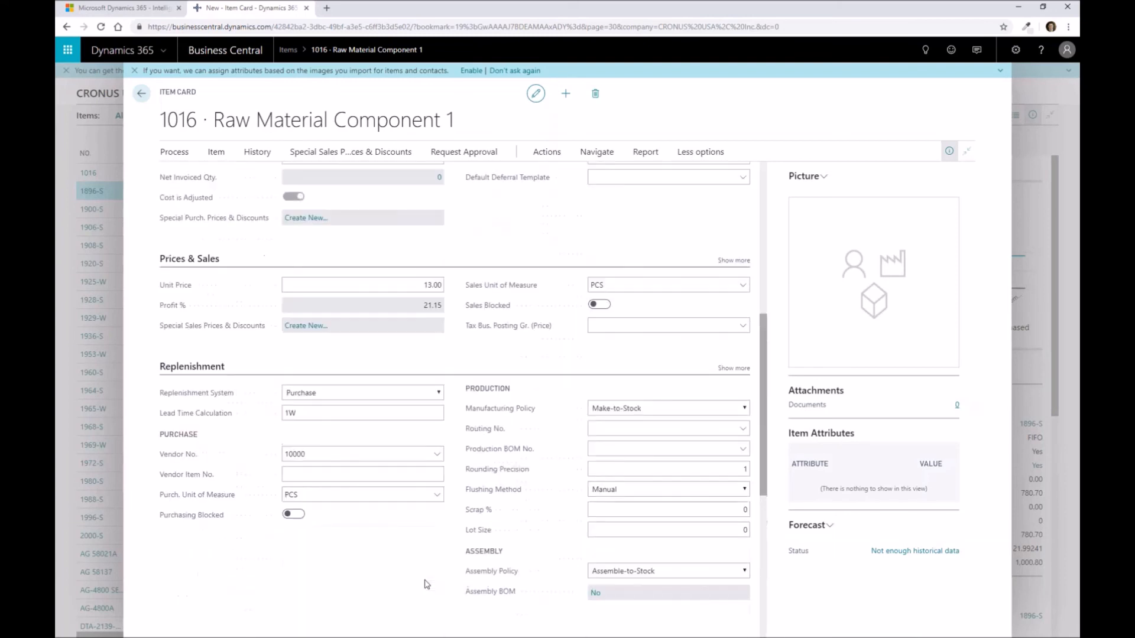
scroll("up", 3)
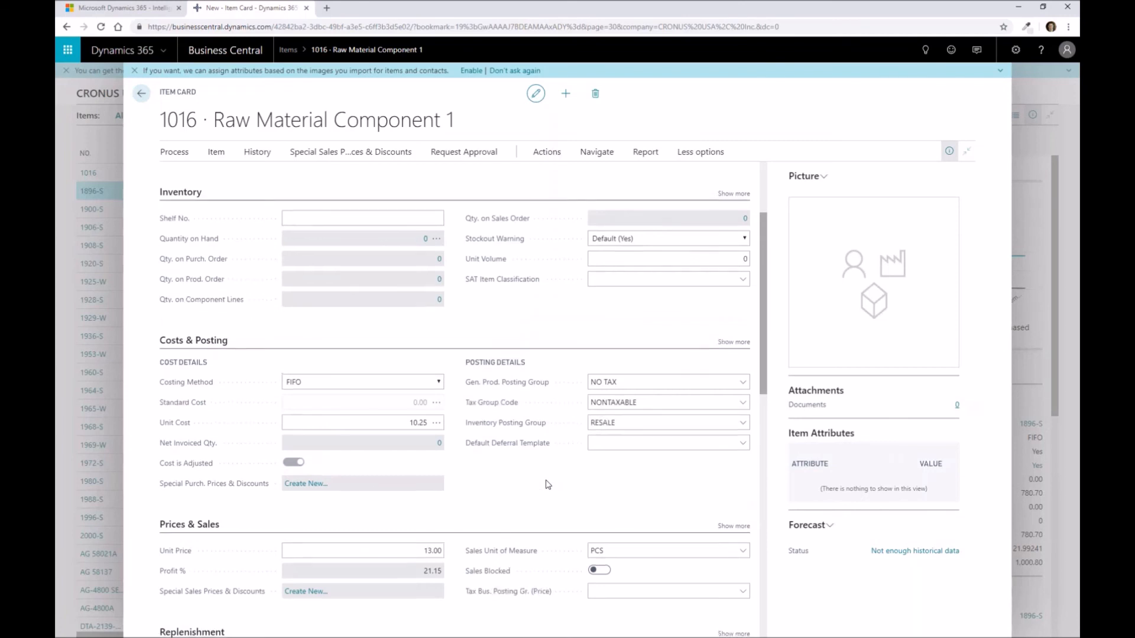
left_click(733, 193)
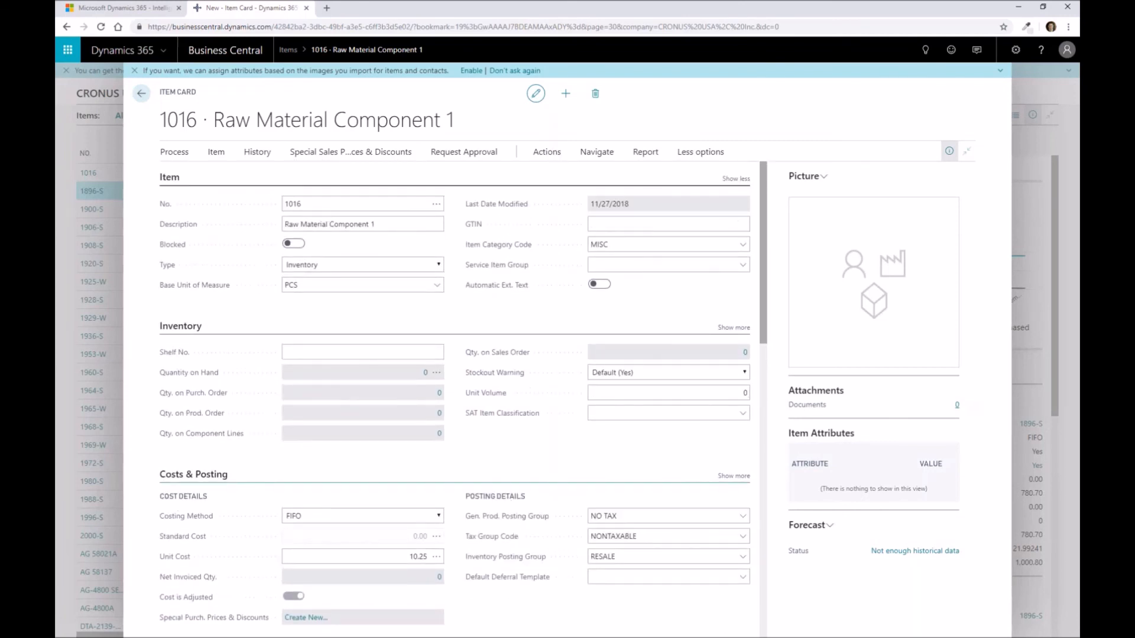
mouse_move(141, 93)
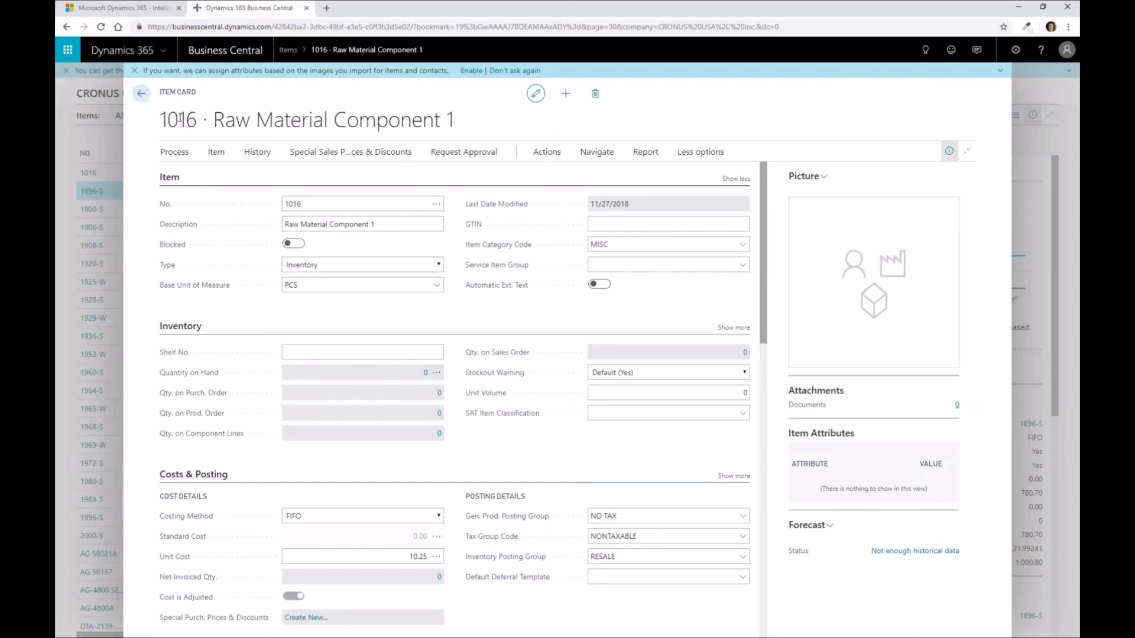
left_click(140, 93)
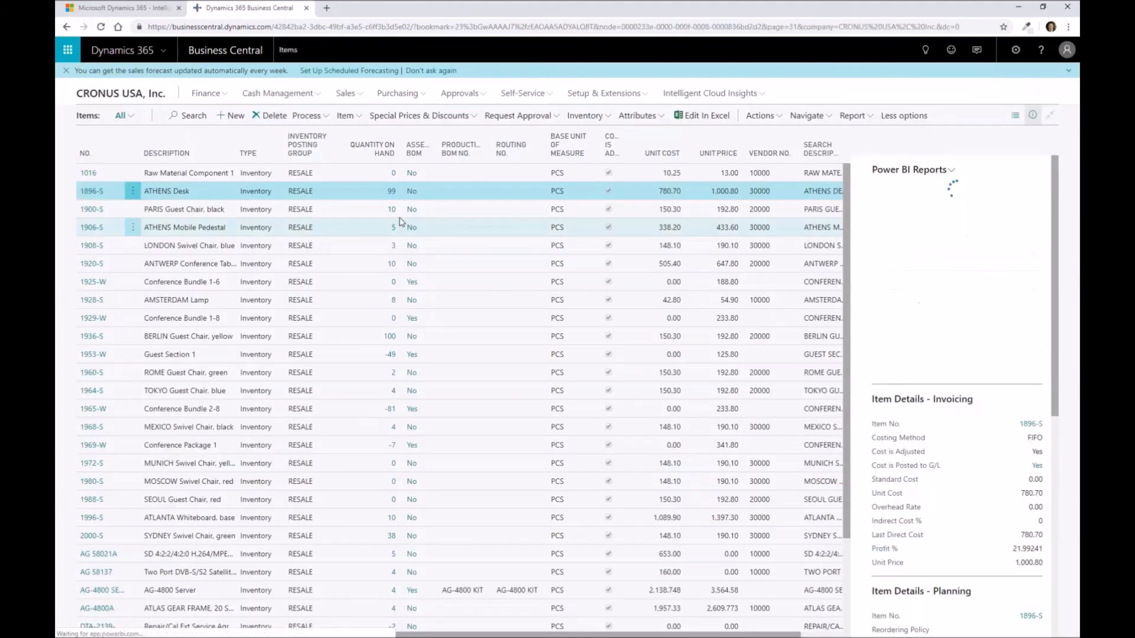